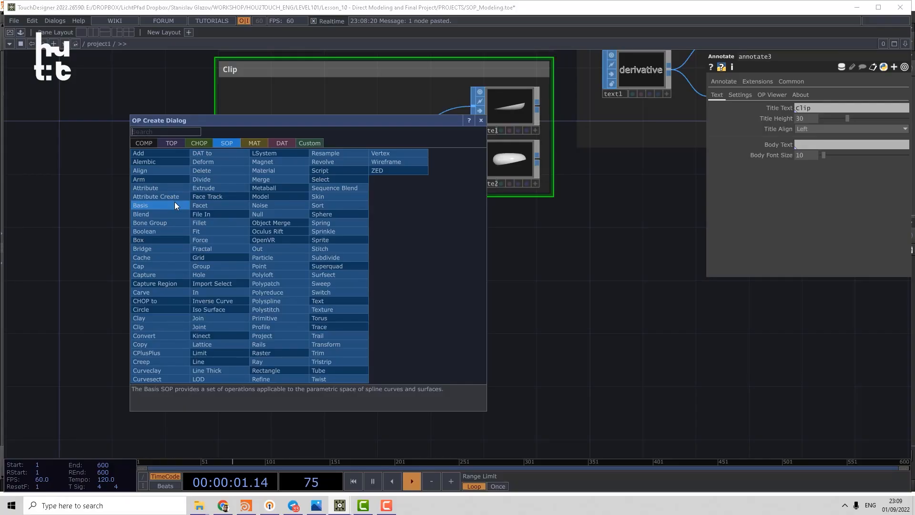
Add the grid chain's Divide and enable Convex Polygons, Triangulate Non-Planar, Smooth Polygons and Compute Dual.
{"action": "type", "text": "g"}
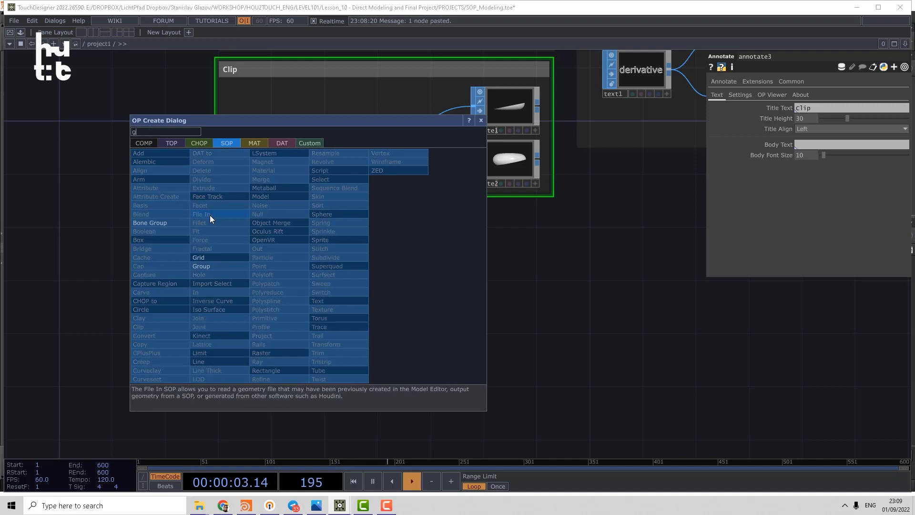
{"action": "left_click", "coordinate": [199, 257]}
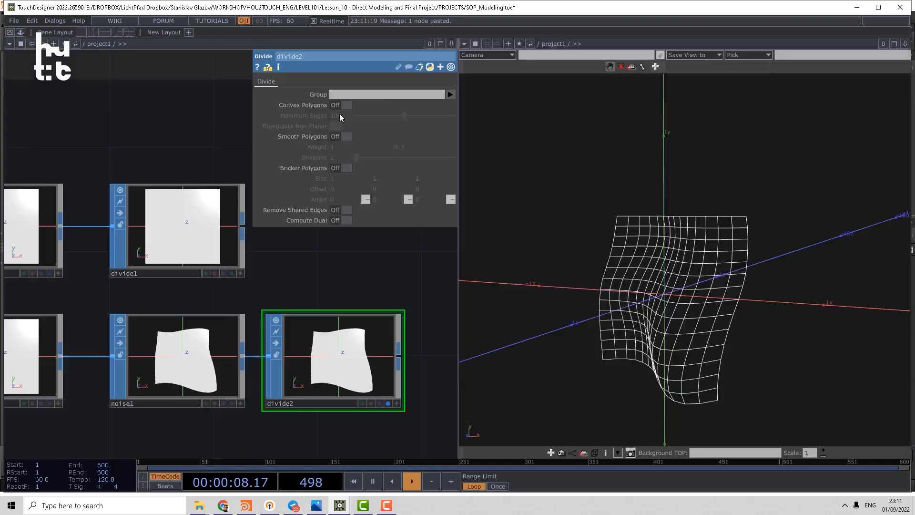
{"action": "left_click", "coordinate": [347, 105]}
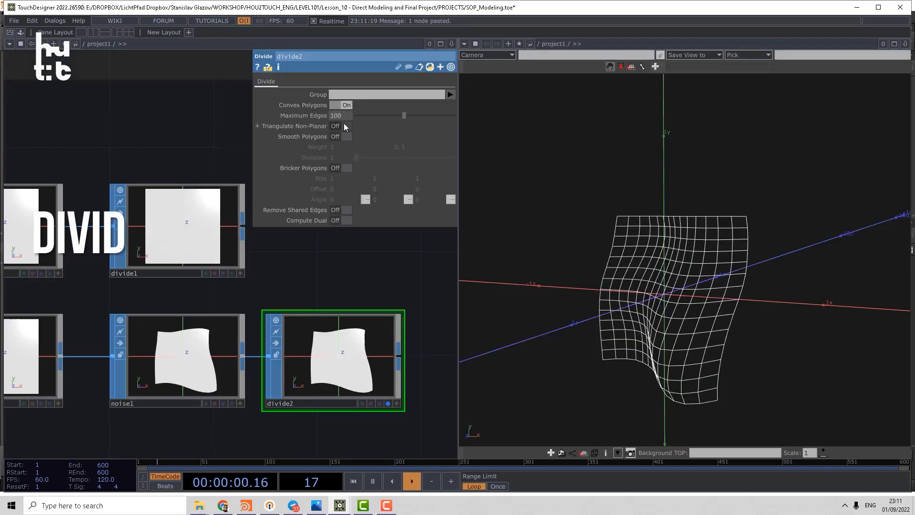
{"action": "left_click", "coordinate": [341, 126]}
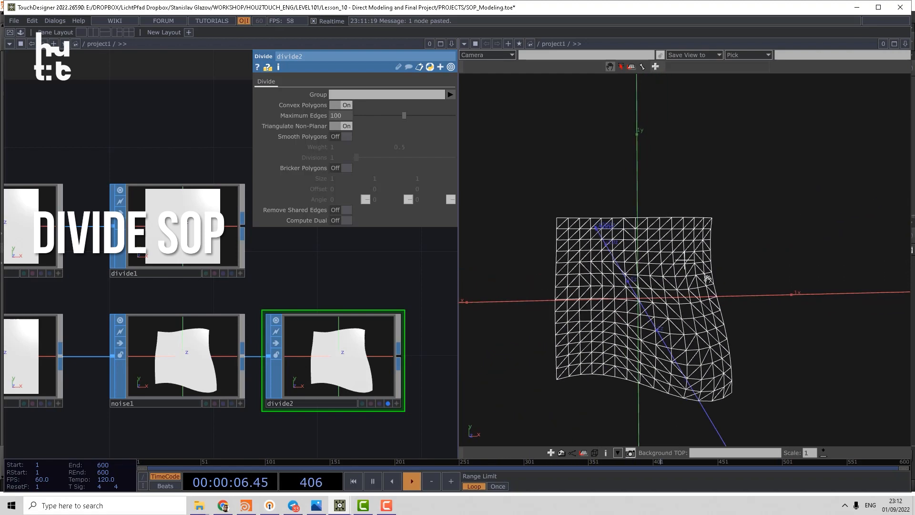
{"action": "left_click", "coordinate": [342, 137]}
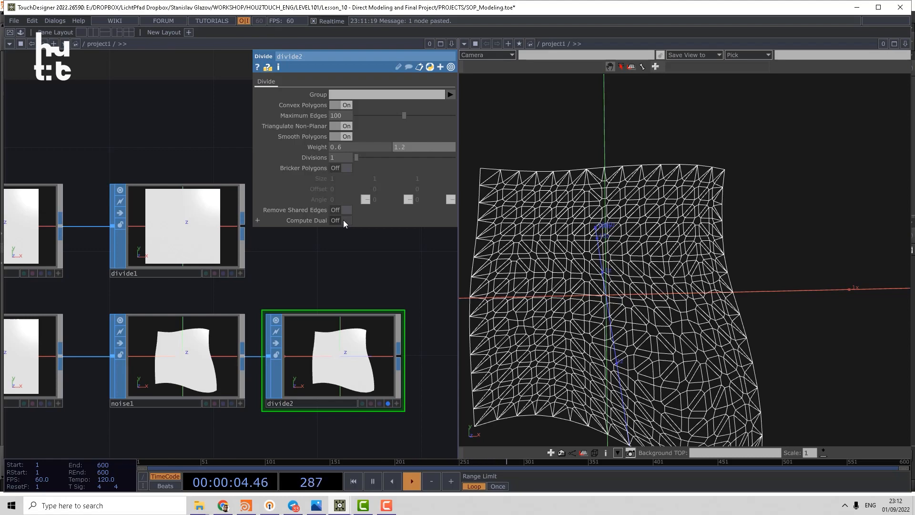
{"action": "left_click", "coordinate": [346, 221]}
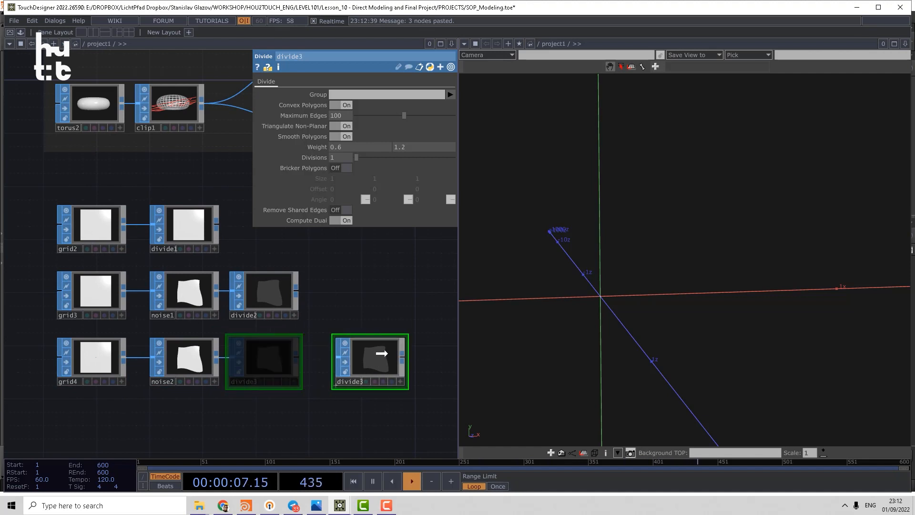
Place a Polyreduce between noise2 and divide3 and lower its Keep % to about 28.5.
{"action": "type", "text": "pol"}
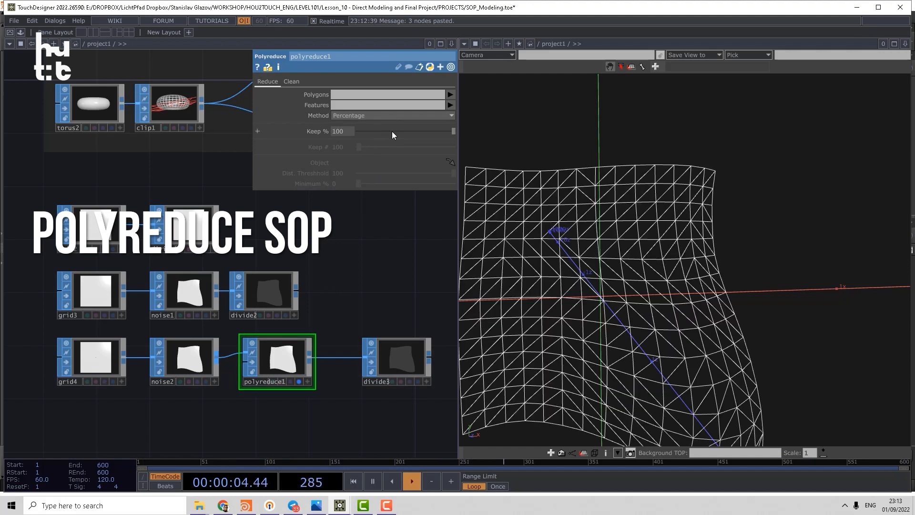
{"action": "left_click_drag", "start_coordinate": [454, 131], "coordinate": [422, 131]}
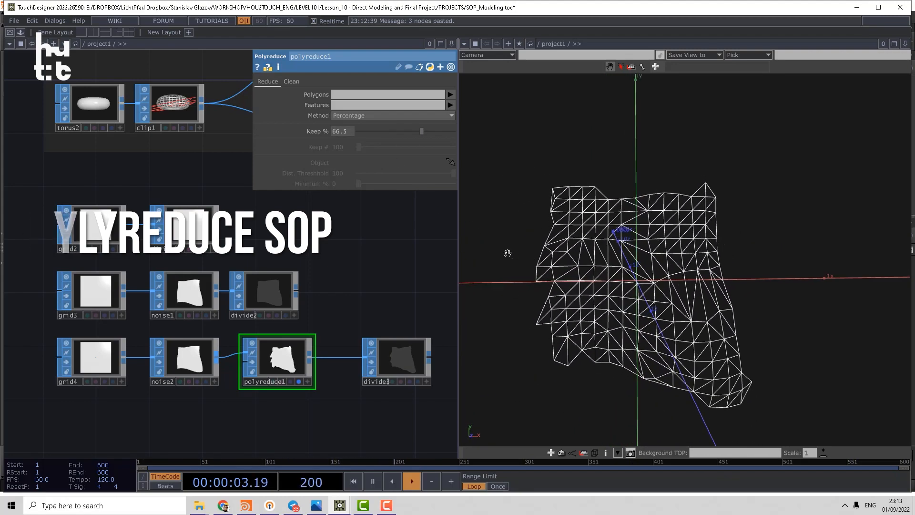
{"action": "left_click", "coordinate": [292, 81]}
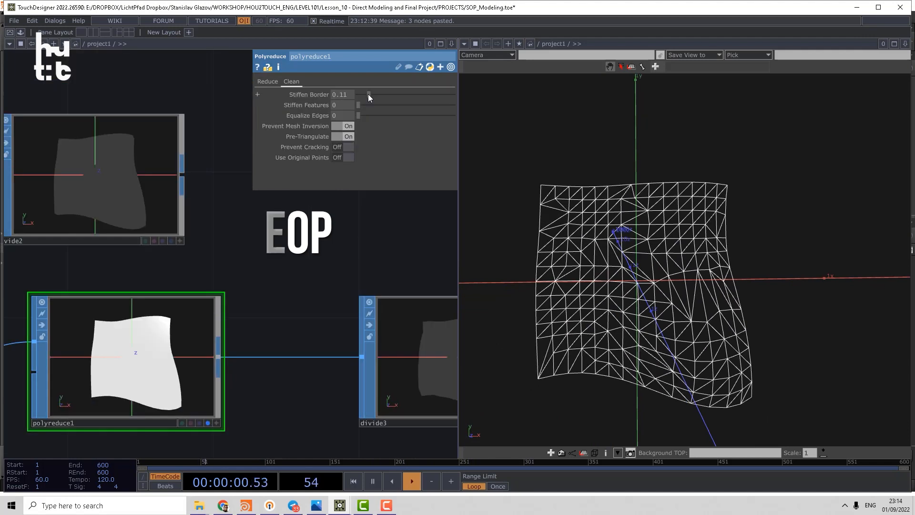
{"action": "left_click", "coordinate": [267, 82]}
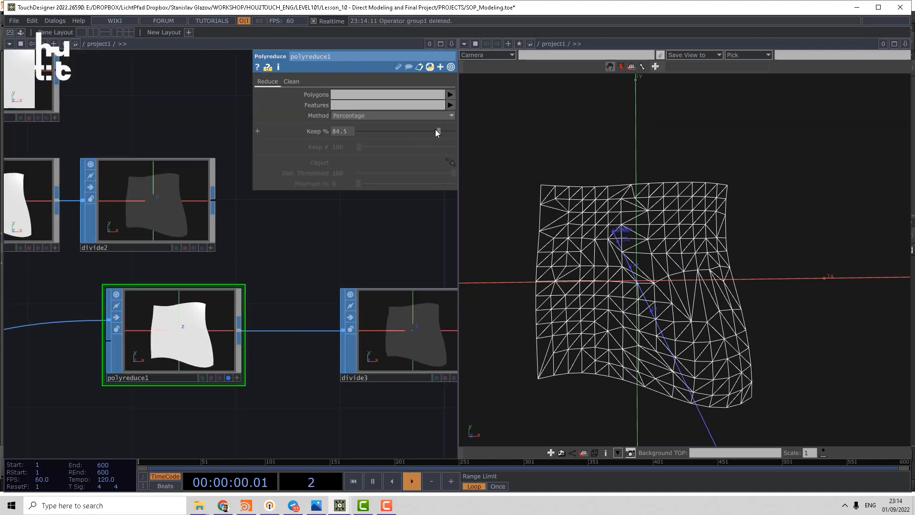
{"action": "left_click_drag", "start_coordinate": [437, 131], "coordinate": [392, 134]}
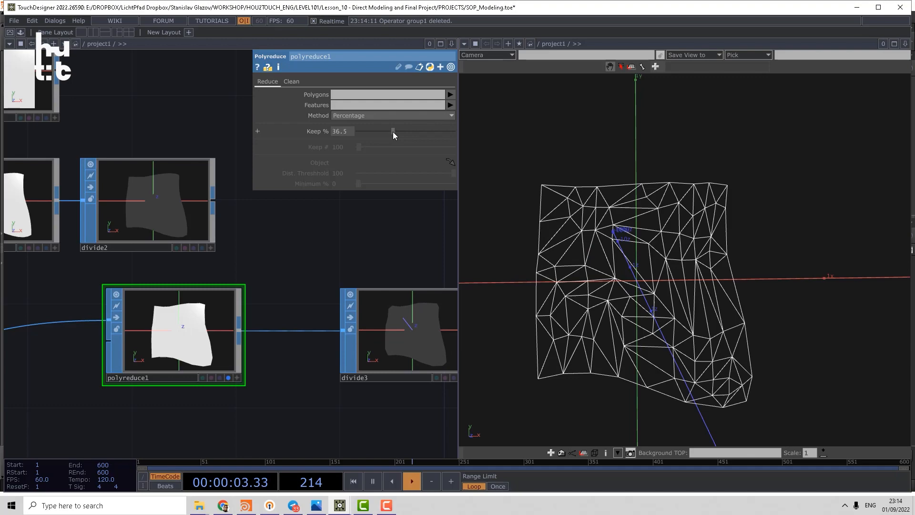
{"action": "left_click_drag", "start_coordinate": [393, 132], "coordinate": [385, 131]}
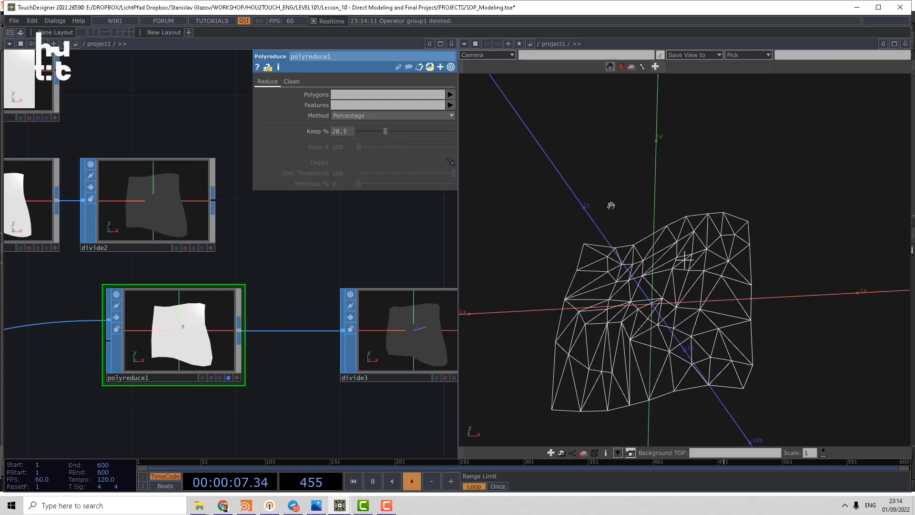
{"action": "left_click_drag", "start_coordinate": [611, 205], "coordinate": [670, 275]}
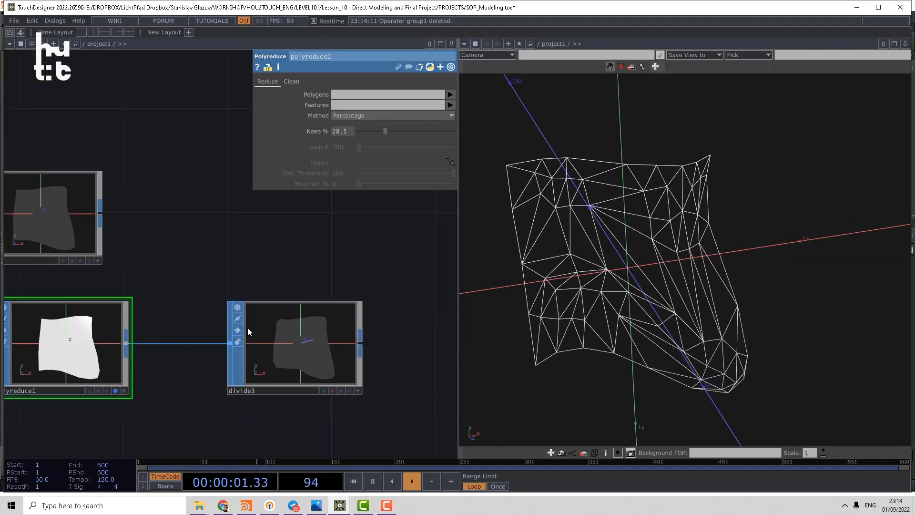
On divide3, switch Convex Polygons and Smooth Polygons off, leaving only Compute Dual on.
{"action": "left_click", "coordinate": [294, 344]}
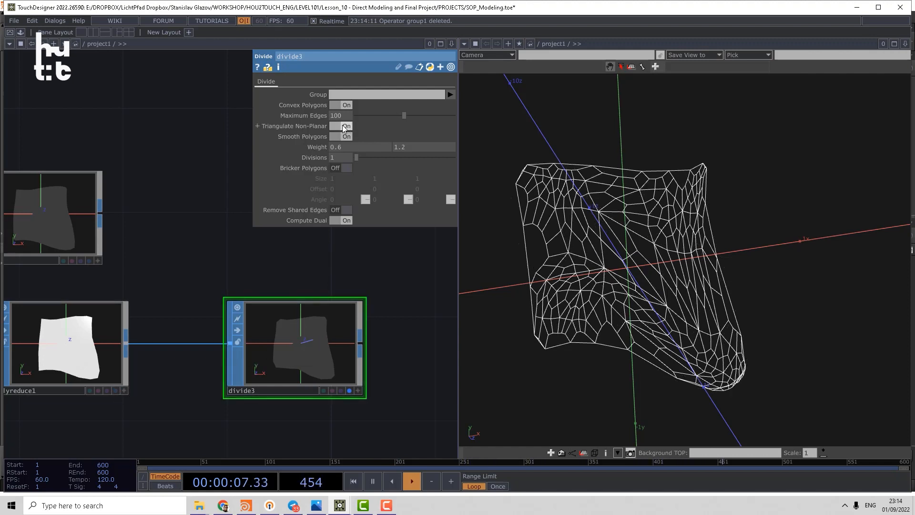
{"action": "left_click", "coordinate": [337, 105]}
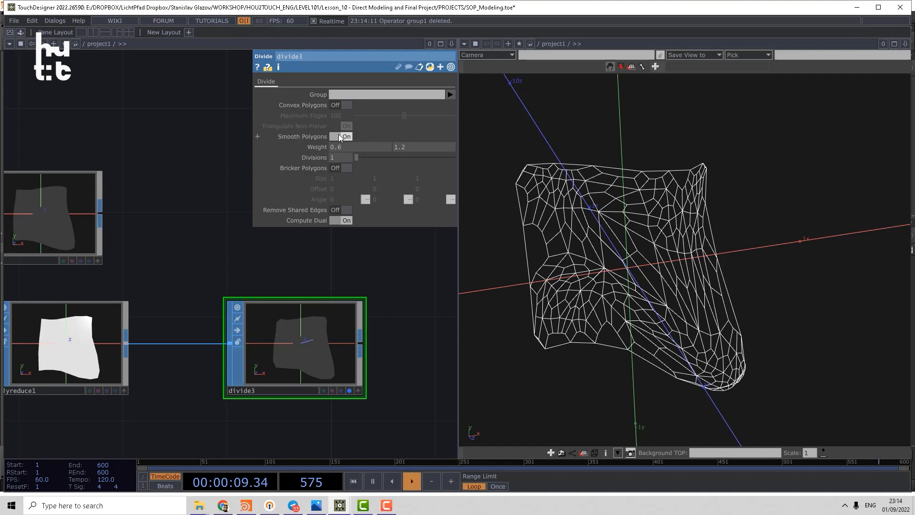
{"action": "left_click", "coordinate": [342, 136]}
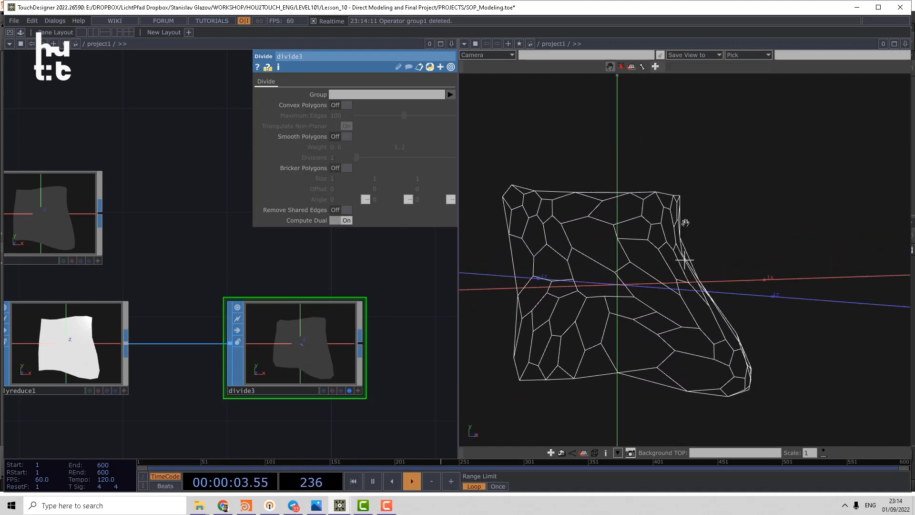
{"action": "left_click_drag", "start_coordinate": [685, 222], "coordinate": [647, 230]}
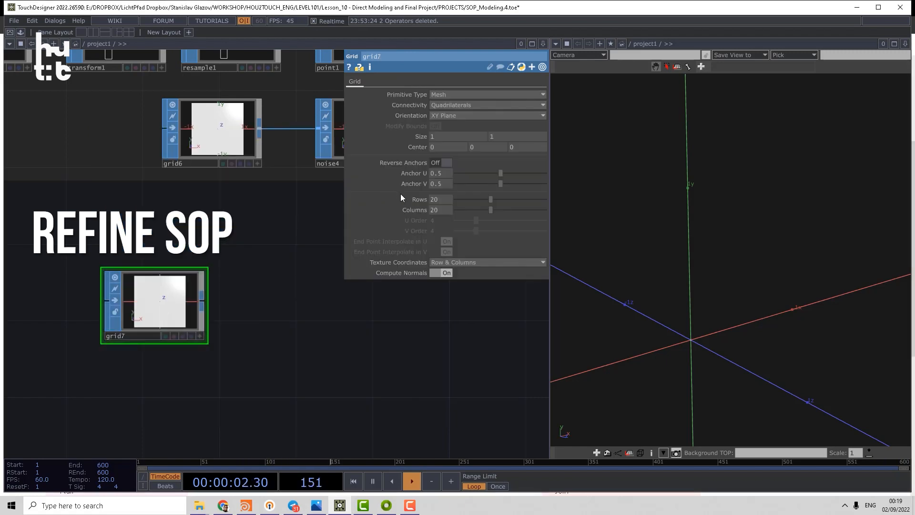
Set grid7's Primitive Type to NURBS for a 4×4 surface.
{"action": "left_click", "coordinate": [487, 95]}
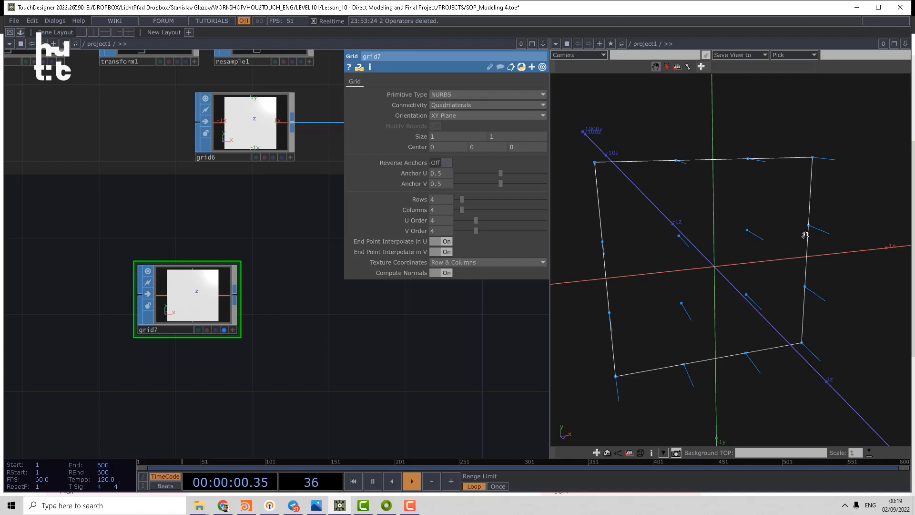
{"action": "mouse_move", "coordinate": [612, 244]}
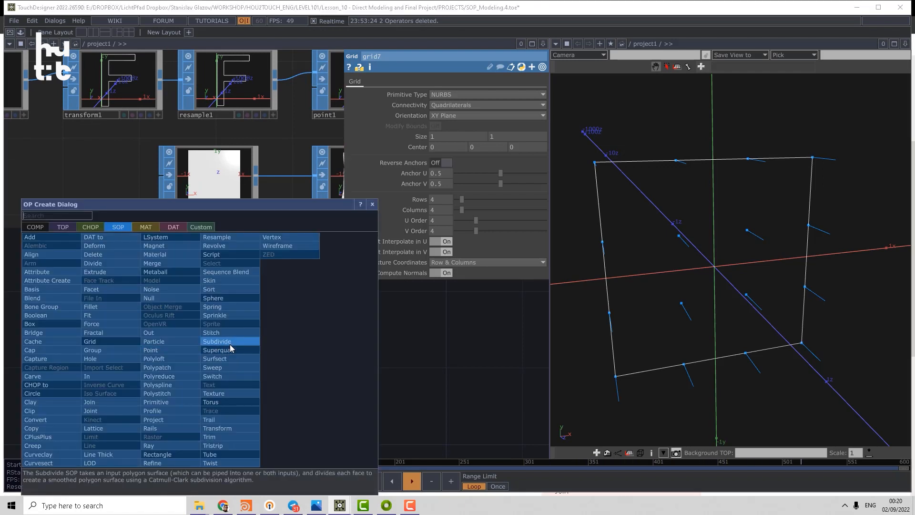
Add refine1 after grid7 and adjust the First/Second U and V ranges for its 9 divisions.
{"action": "type", "text": "r"}
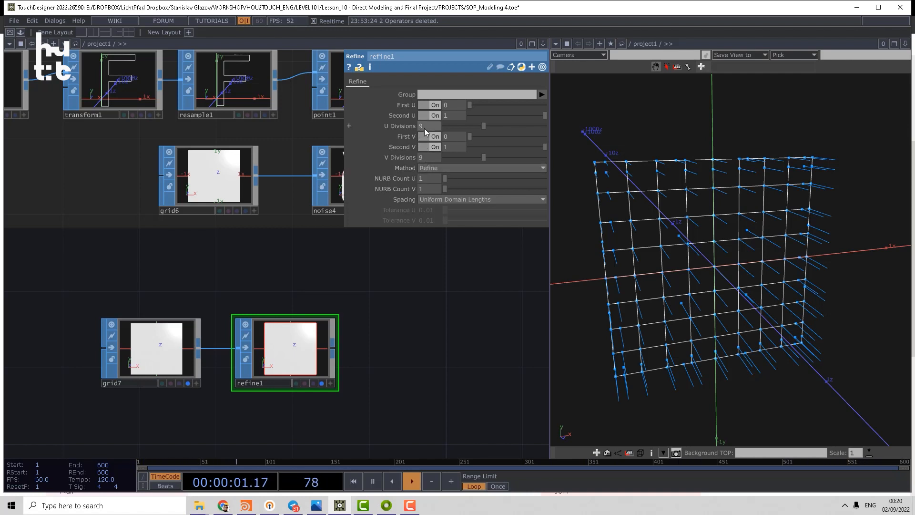
{"action": "left_click_drag", "start_coordinate": [470, 105], "coordinate": [480, 105]}
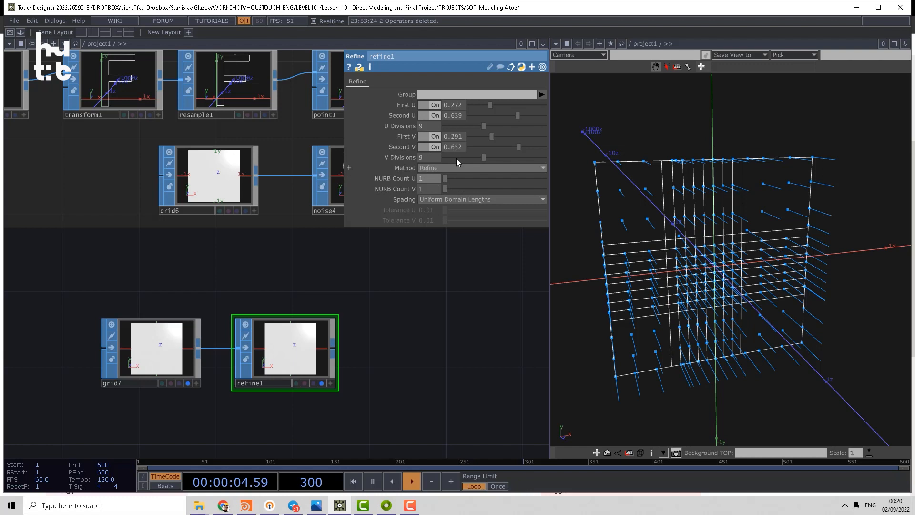
{"action": "left_click_drag", "start_coordinate": [484, 158], "coordinate": [467, 157]}
{"action": "type", "text": "r"}
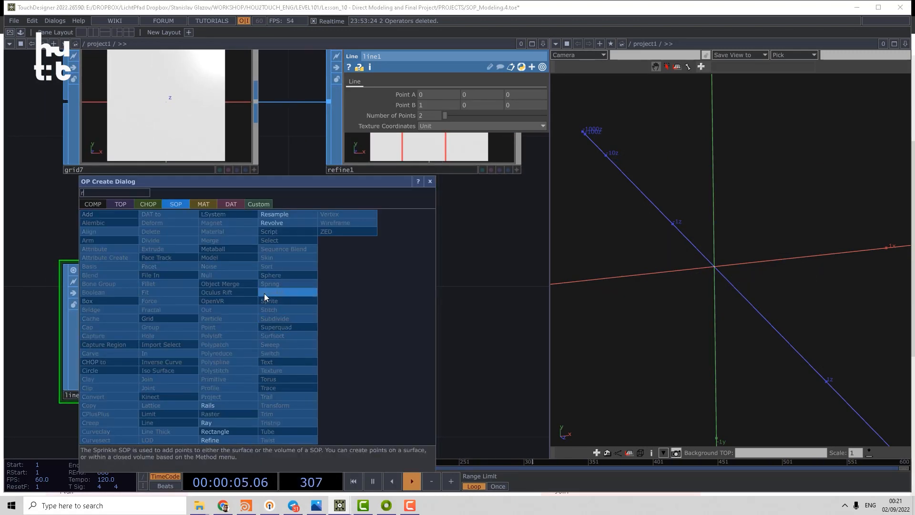
Connect a Resample SOP after line1 to split it into 0.1-length segments.
{"action": "left_click", "coordinate": [273, 213]}
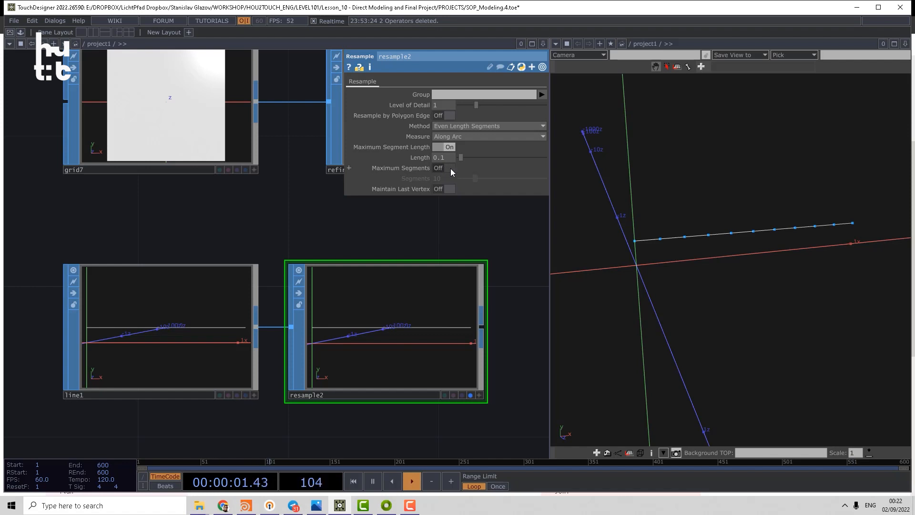
Set resample2 to Maximum Segment Length 0.16 with Maintain Last Vertex on and Maximum Segments off.
{"action": "left_click", "coordinate": [442, 157]}
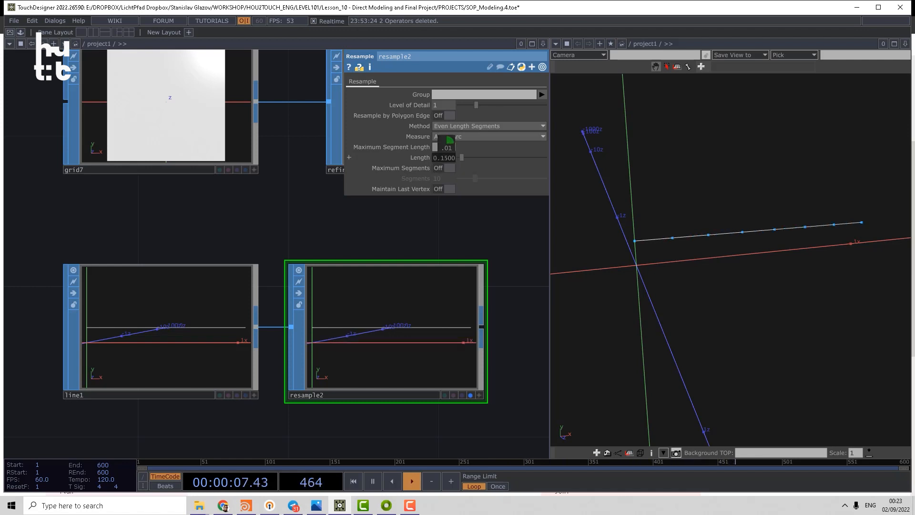
{"action": "left_click", "coordinate": [449, 147]}
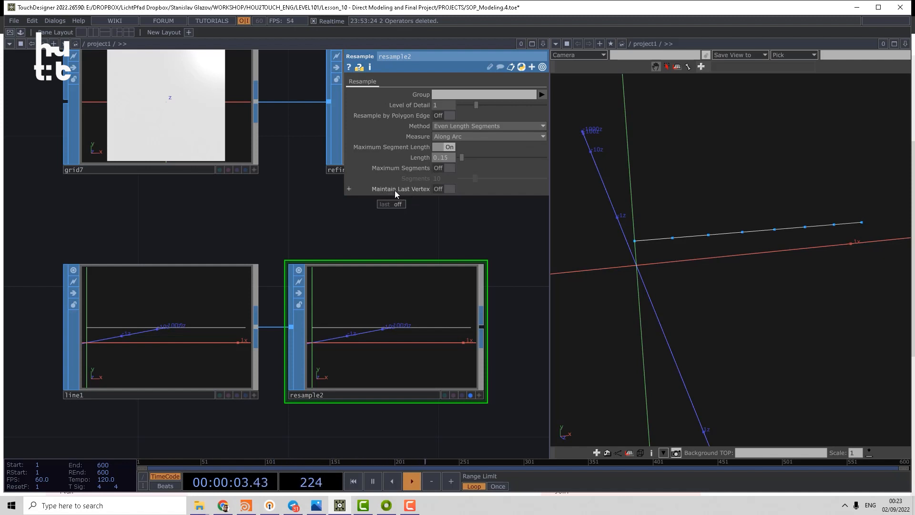
{"action": "left_click", "coordinate": [444, 188]}
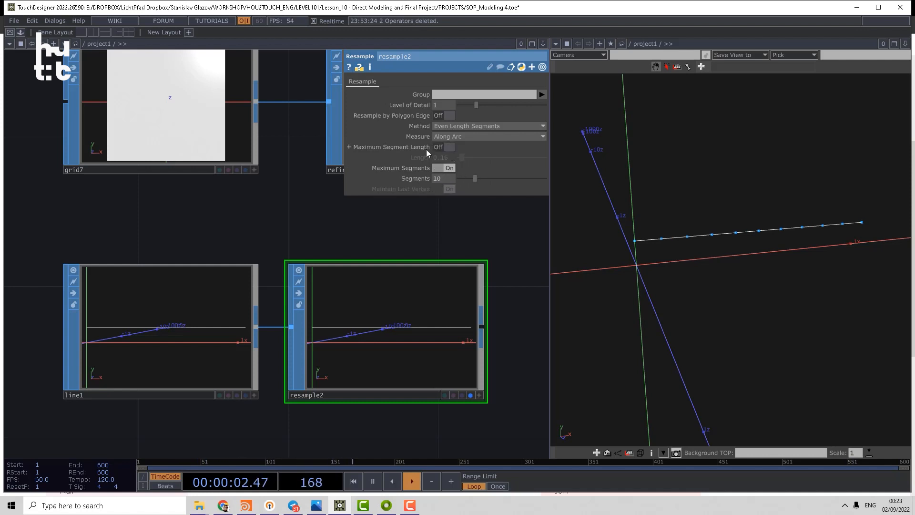
{"action": "left_click_drag", "start_coordinate": [474, 178], "coordinate": [472, 179]}
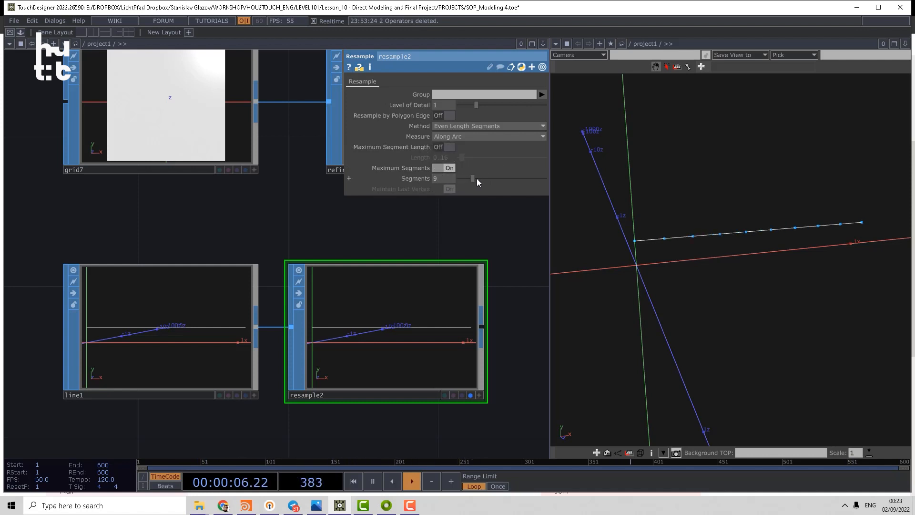
{"action": "left_click_drag", "start_coordinate": [473, 178], "coordinate": [498, 179]}
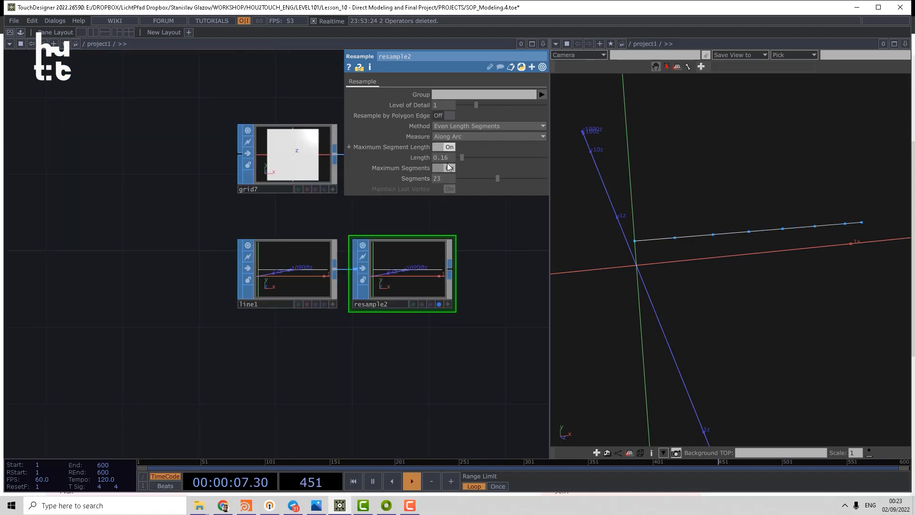
{"action": "left_click", "coordinate": [443, 168]}
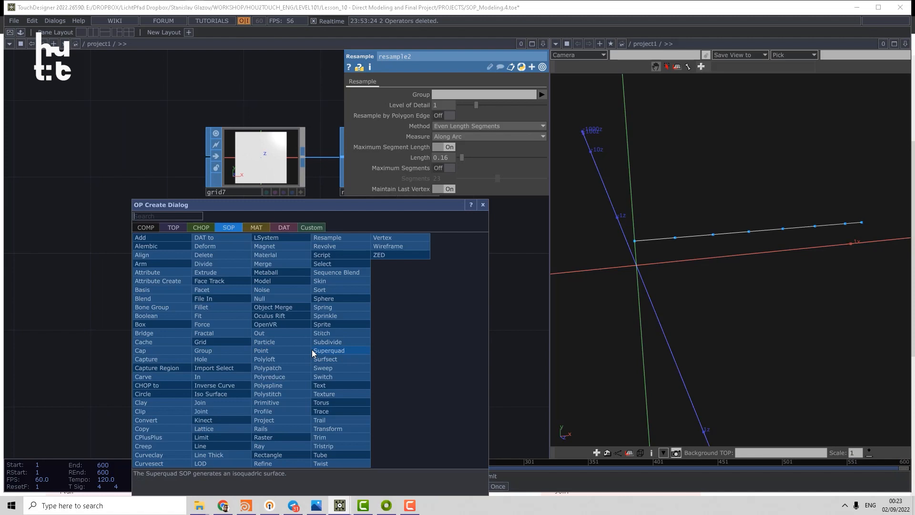
Create sphere4 below the line, feed it a Resample and enable Resample by Polygon Edge.
{"action": "type", "text": "s"}
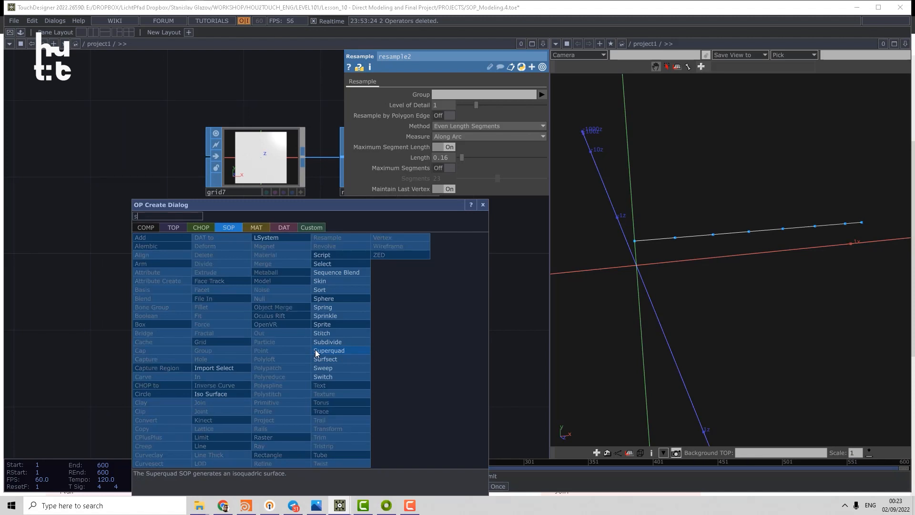
{"action": "left_click", "coordinate": [324, 298]}
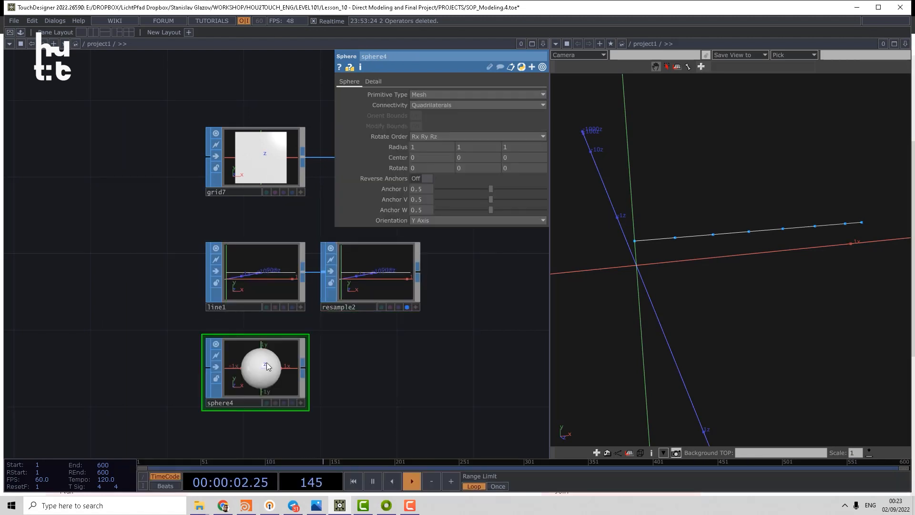
{"action": "left_click", "coordinate": [477, 95]}
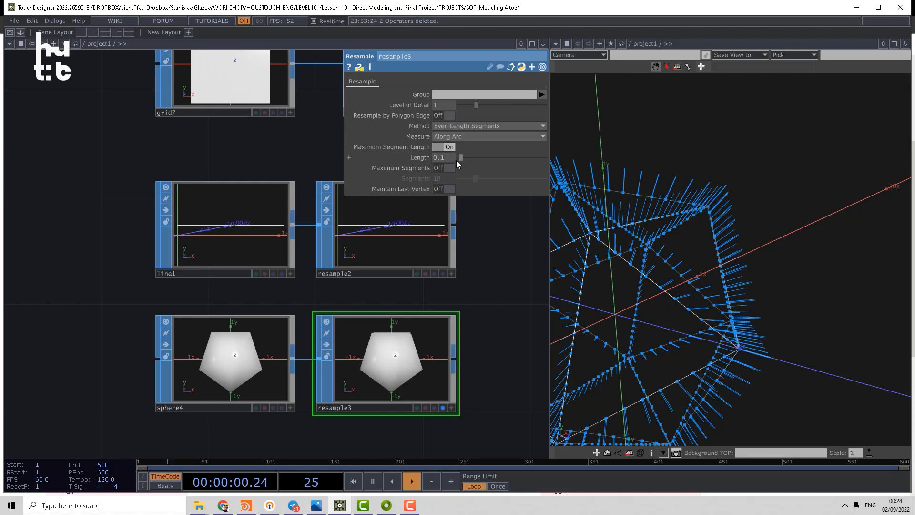
{"action": "left_click_drag", "start_coordinate": [461, 158], "coordinate": [467, 157]}
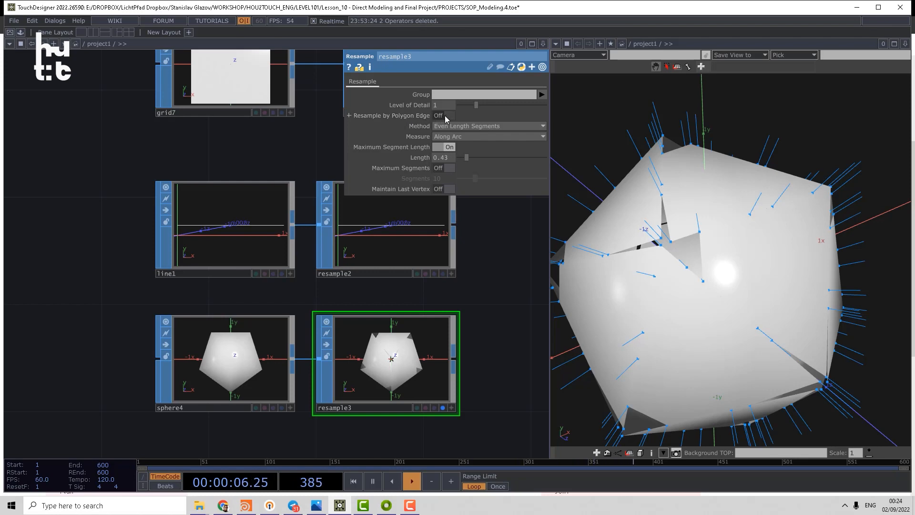
{"action": "left_click", "coordinate": [445, 115]}
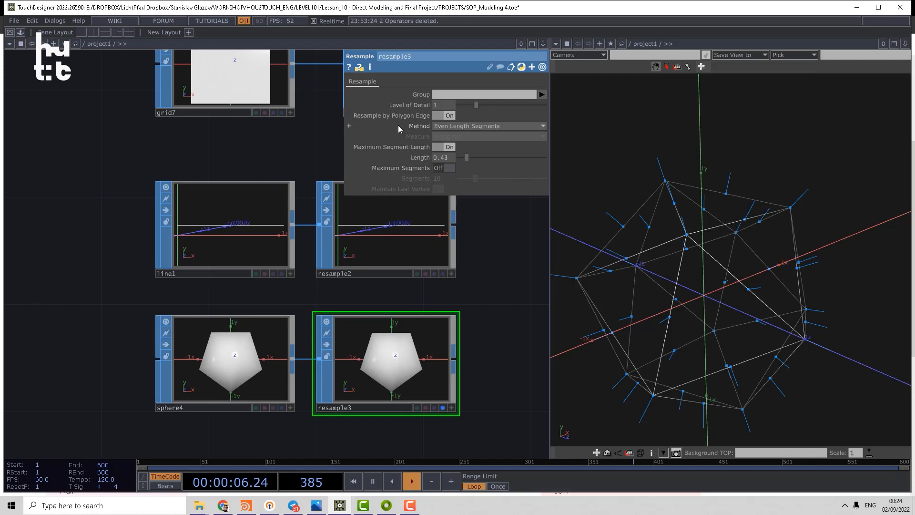
Switch the edge resampling to Even X Segments with Maximum Segments set to 10.
{"action": "left_click_drag", "start_coordinate": [476, 158], "coordinate": [465, 157]}
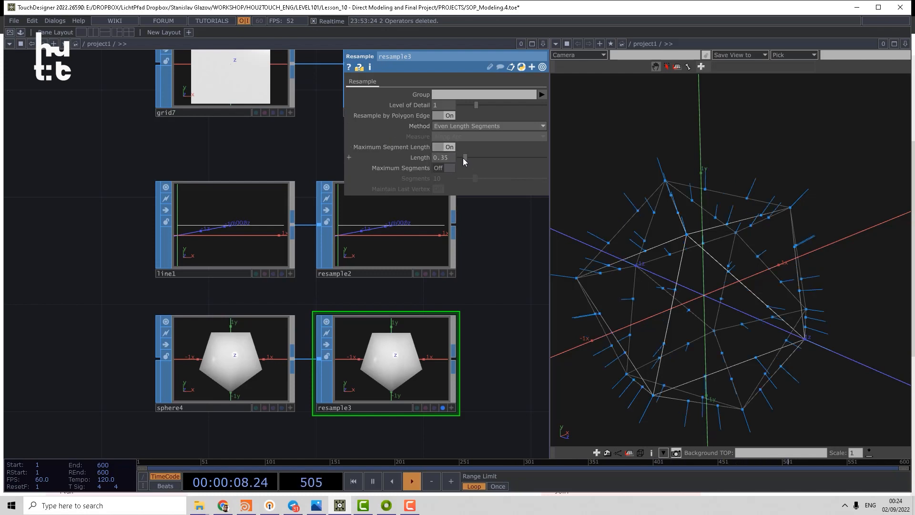
{"action": "left_click_drag", "start_coordinate": [465, 157], "coordinate": [458, 157]}
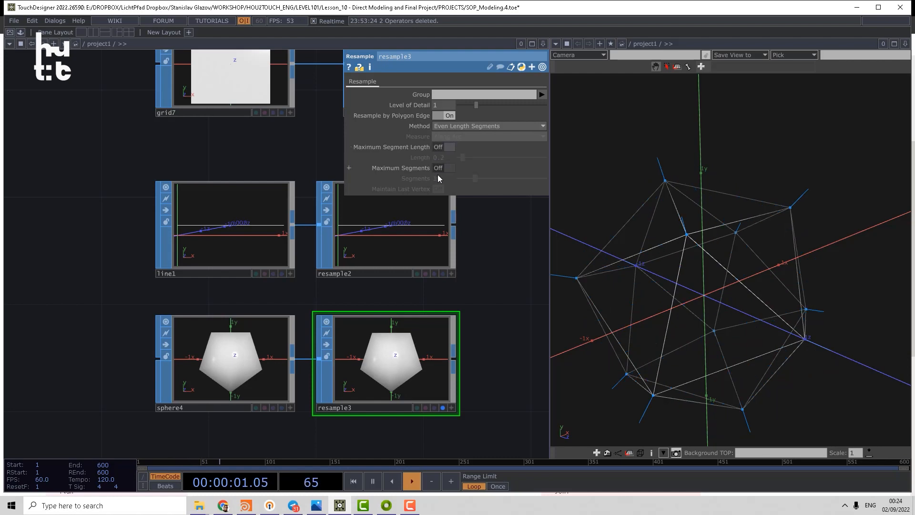
{"action": "left_click", "coordinate": [448, 168]}
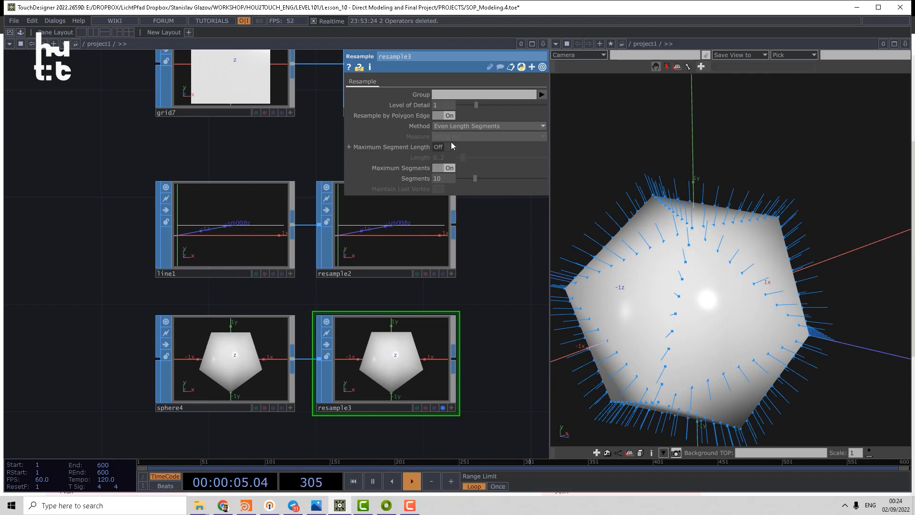
{"action": "left_click", "coordinate": [489, 126]}
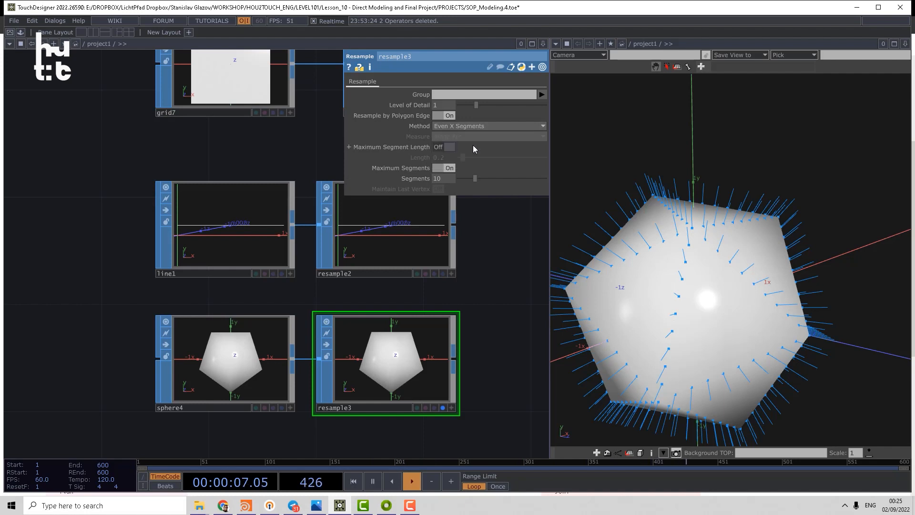
{"action": "left_click", "coordinate": [489, 126]}
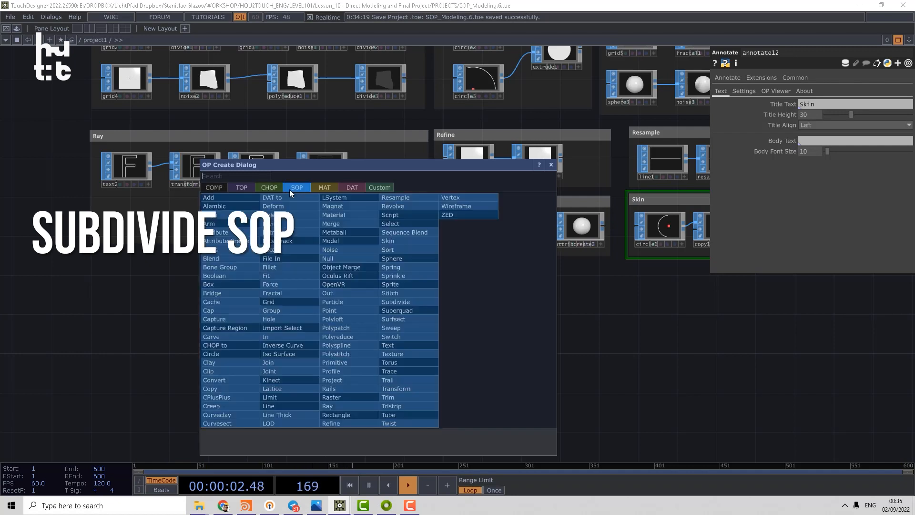
Create sphere5 at frequency 1 and connect subdivide1 at depth 2.
{"action": "type", "text": "s"}
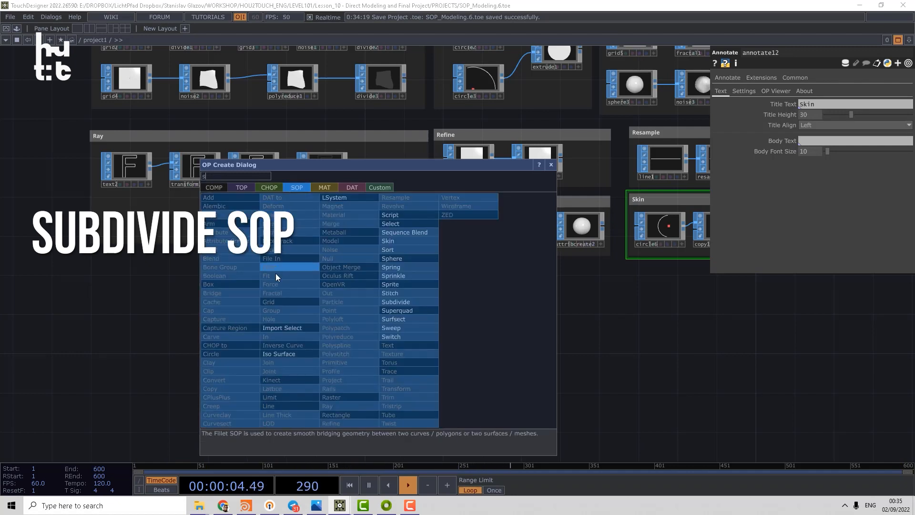
{"action": "mouse_move", "coordinate": [397, 259]}
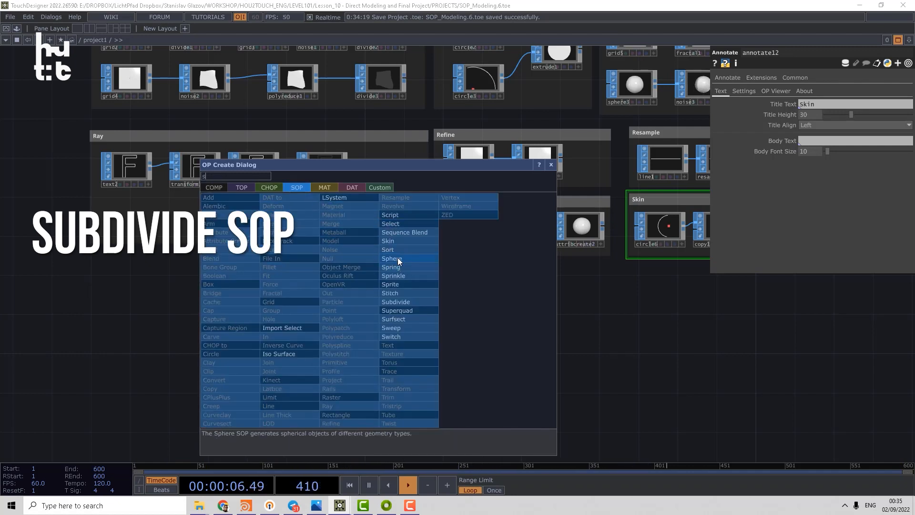
{"action": "left_click", "coordinate": [391, 259]}
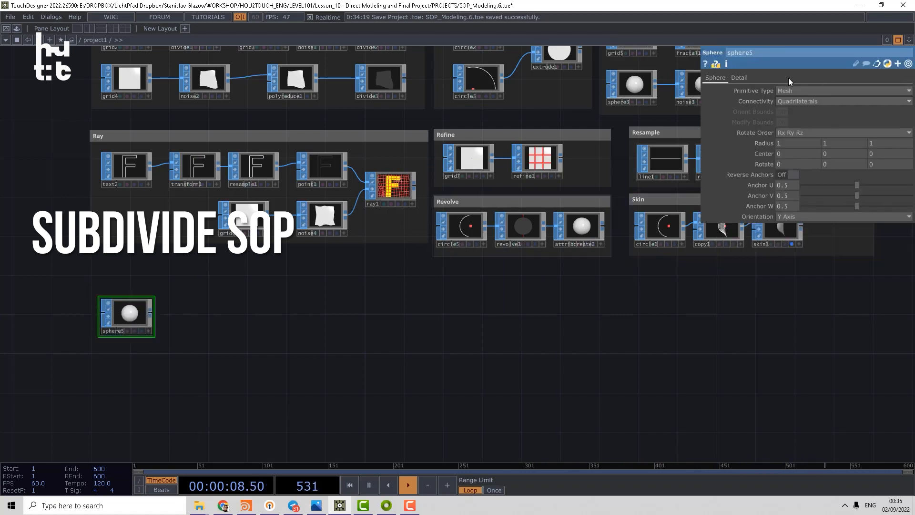
{"action": "left_click", "coordinate": [739, 77]}
{"action": "type", "text": "s"}
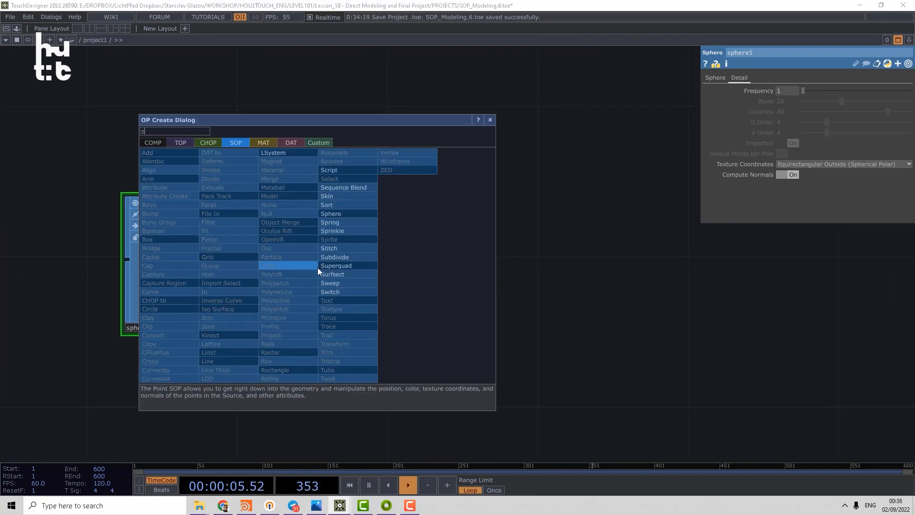
{"action": "left_click", "coordinate": [335, 257]}
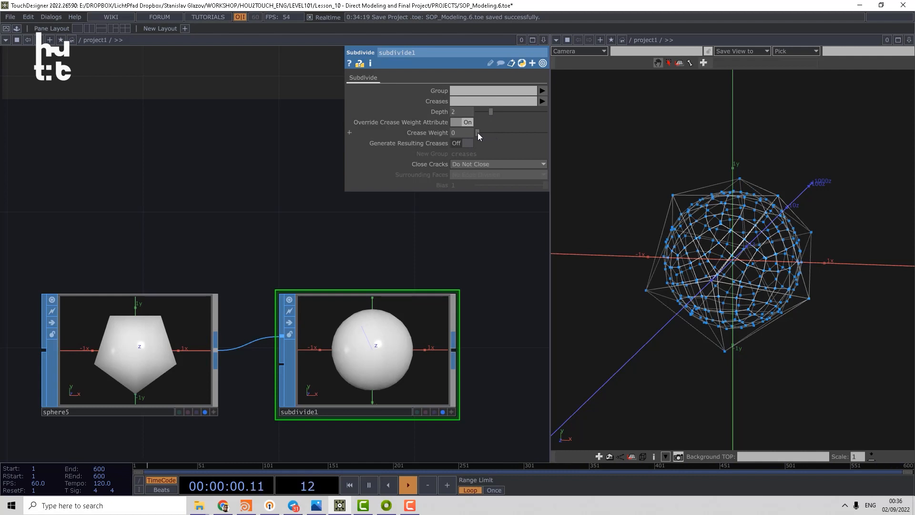
Adjust subdivide1's overridden Crease Weight up and down to round or sharpen the ball.
{"action": "left_click_drag", "start_coordinate": [478, 132], "coordinate": [492, 133]}
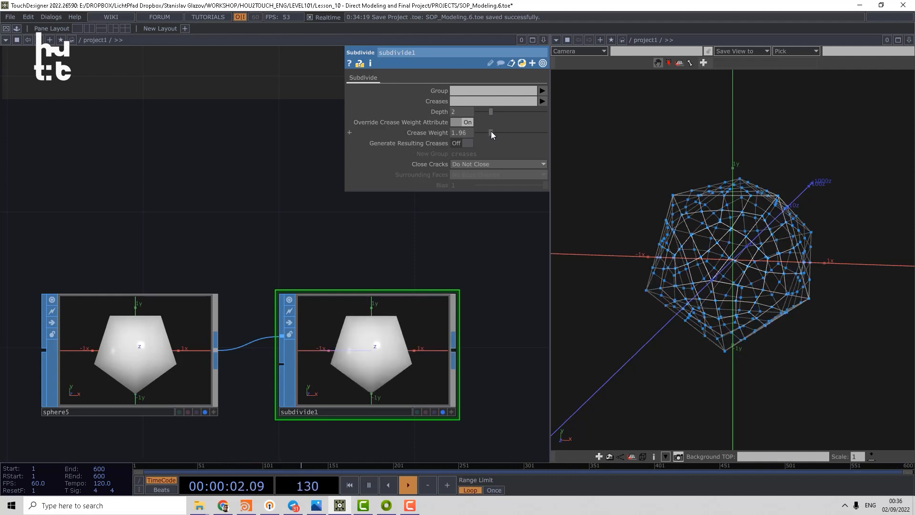
{"action": "left_click_drag", "start_coordinate": [492, 134], "coordinate": [487, 134]}
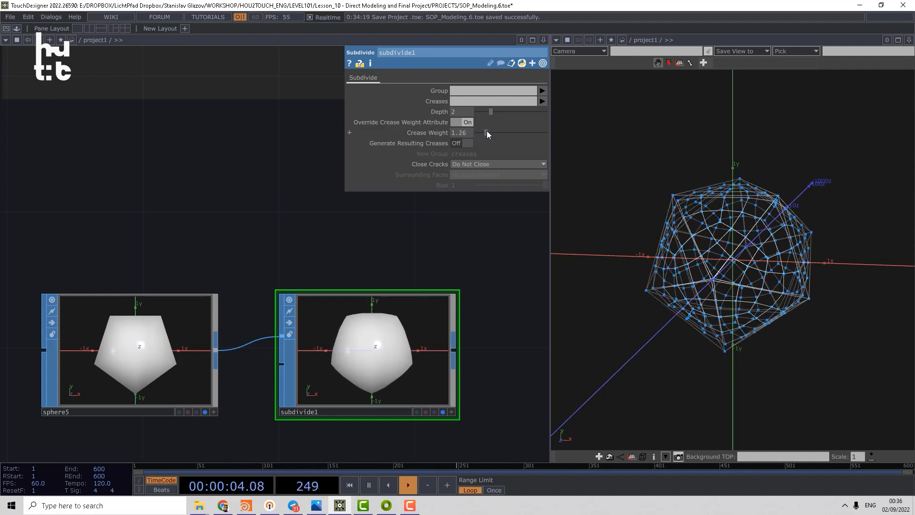
{"action": "left_click_drag", "start_coordinate": [487, 132], "coordinate": [493, 132]}
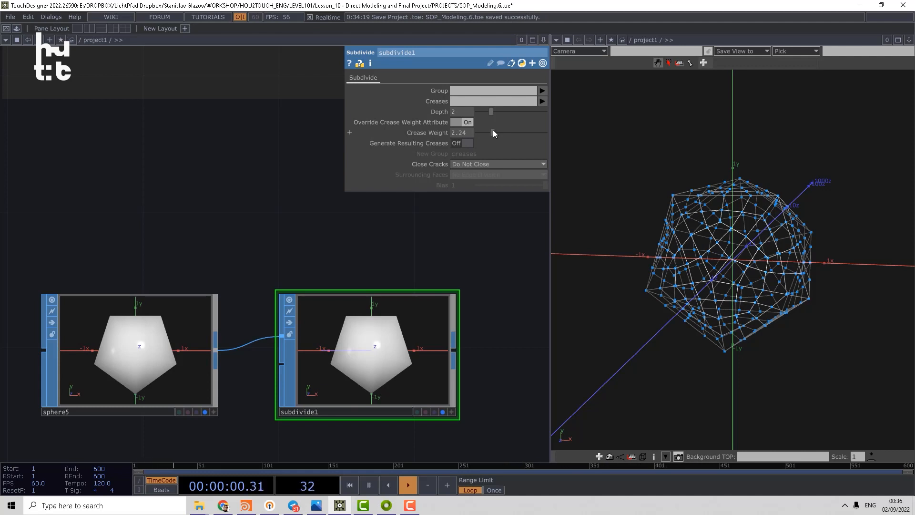
{"action": "left_click_drag", "start_coordinate": [493, 133], "coordinate": [478, 132]}
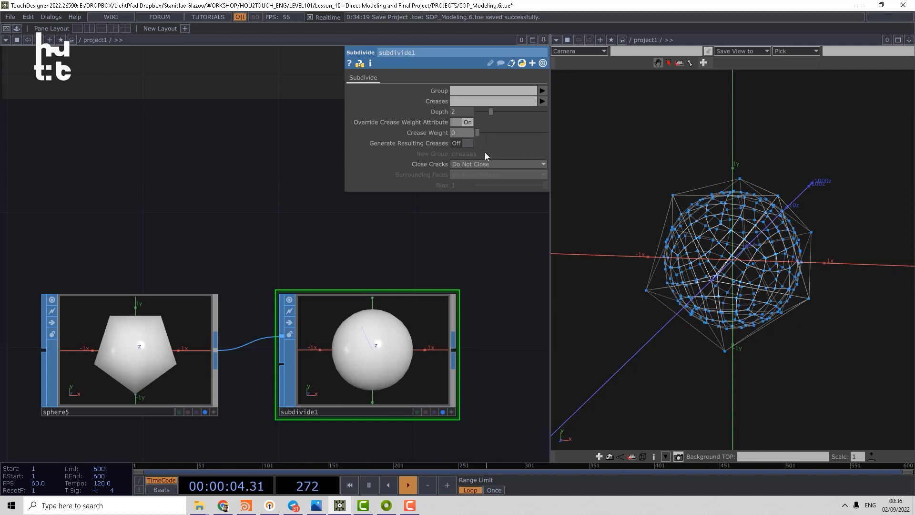
Insert group1 (by primitive number) and primitive1 on group1 before subdivide1, and give subdivide2 an overridden high crease weight.
{"action": "left_click_drag", "start_coordinate": [479, 112], "coordinate": [502, 112]}
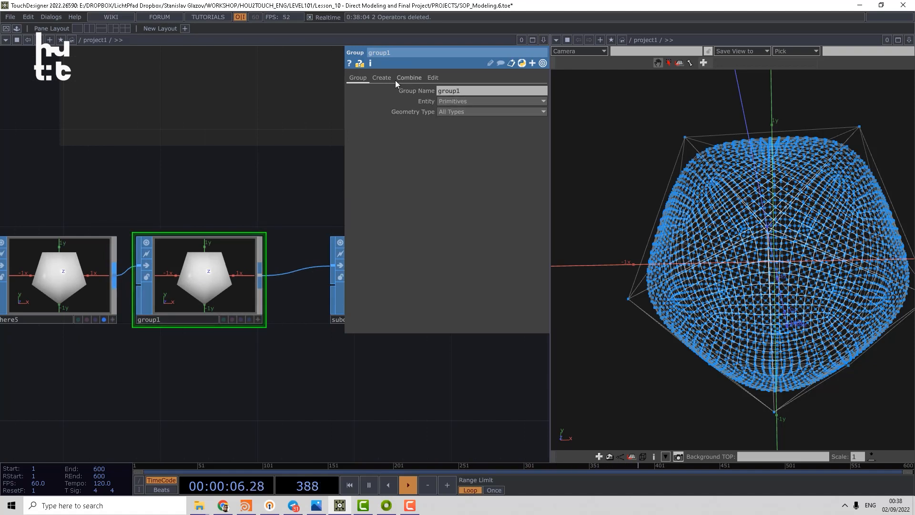
{"action": "left_click", "coordinate": [381, 78]}
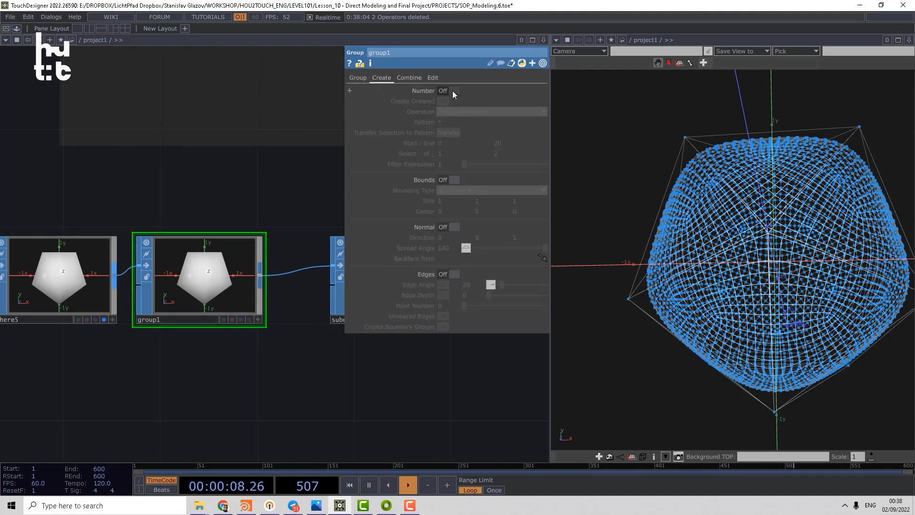
{"action": "left_click", "coordinate": [453, 91]}
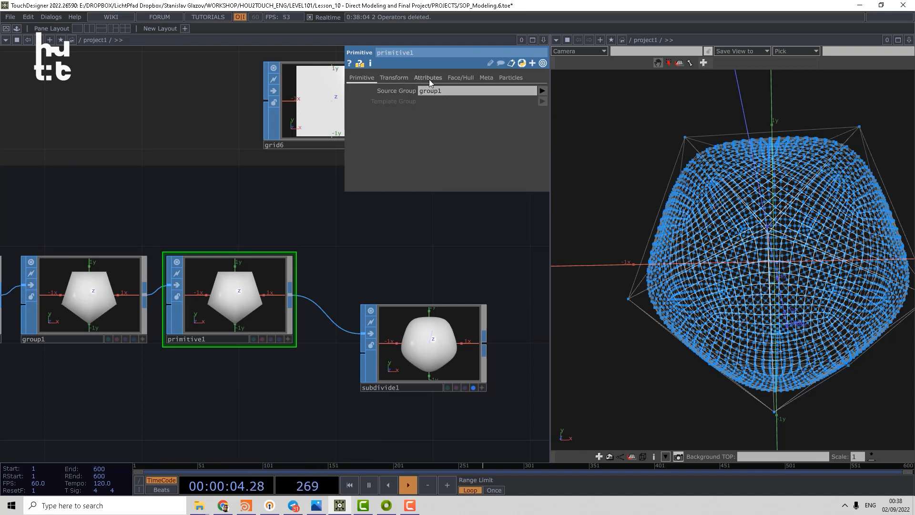
{"action": "left_click", "coordinate": [427, 77]}
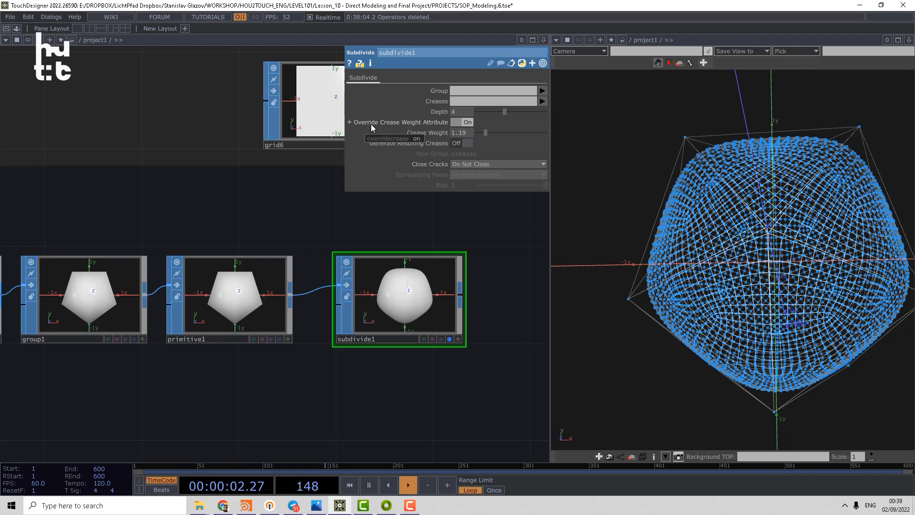
{"action": "left_click", "coordinate": [463, 122]}
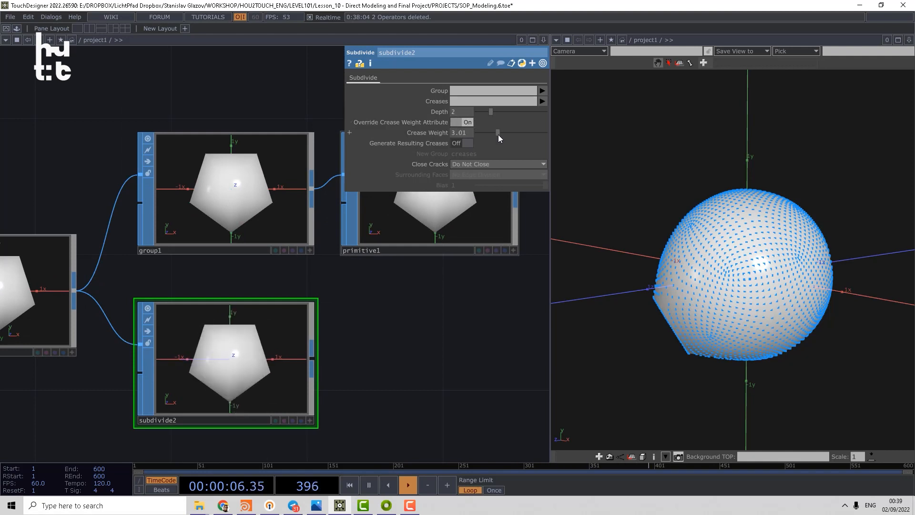
Adjust the second subdivision's crease weight before starting the Fractal section.
{"action": "left_click_drag", "start_coordinate": [497, 132], "coordinate": [484, 133]}
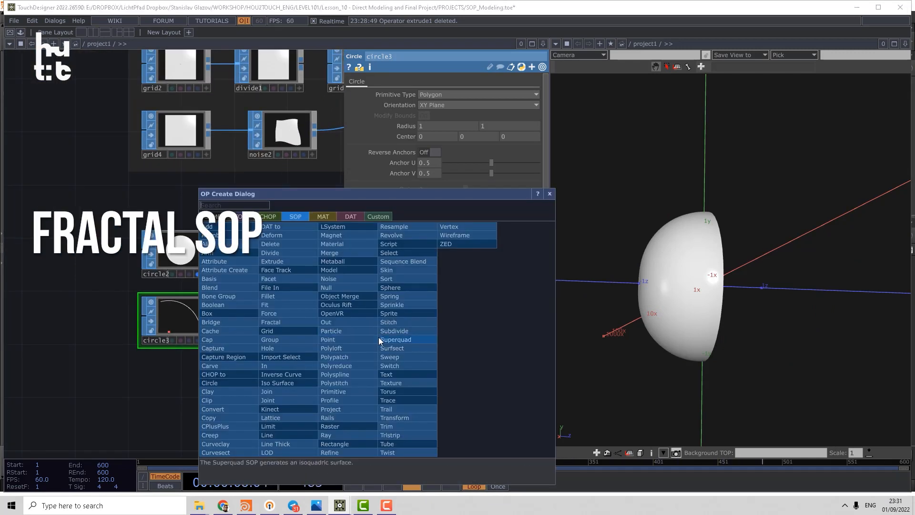
{"action": "mouse_move", "coordinate": [349, 339]}
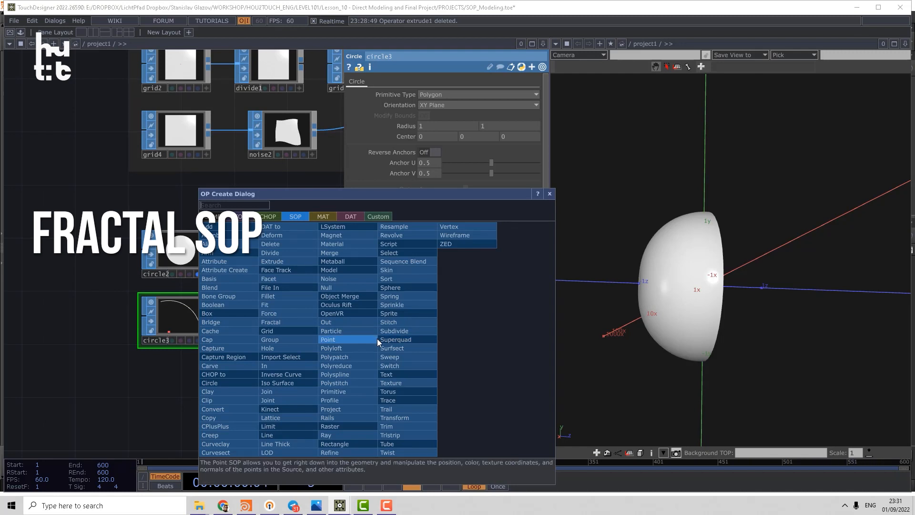
Add a Grid SOP and feed it into a new Fractal SOP.
{"action": "type", "text": "s"}
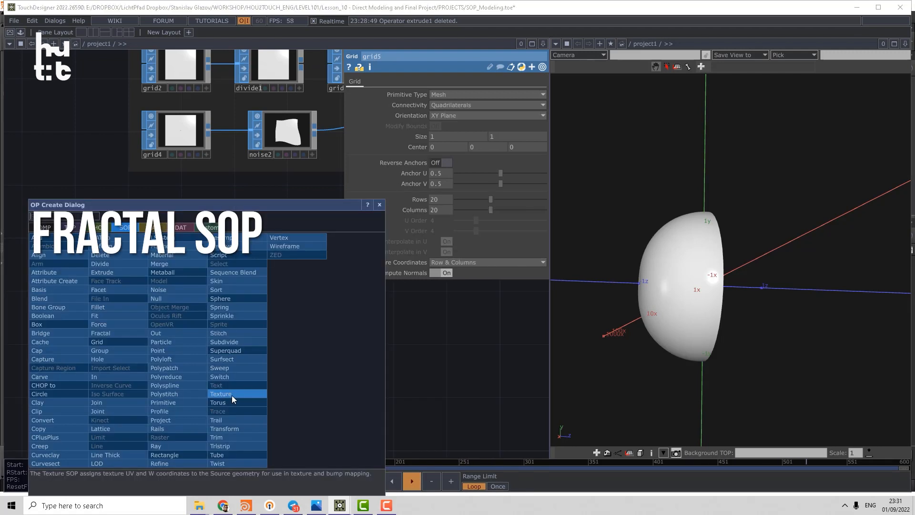
{"action": "left_click", "coordinate": [101, 333]}
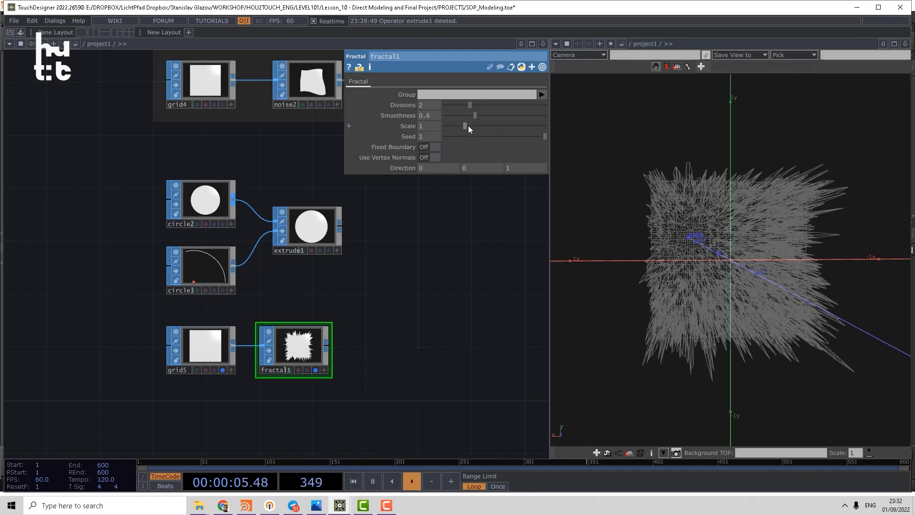
Tune fractal1 to 2 divisions, scale 0.17, higher smoothness and a fixed boundary.
{"action": "left_click_drag", "start_coordinate": [469, 126], "coordinate": [447, 126]}
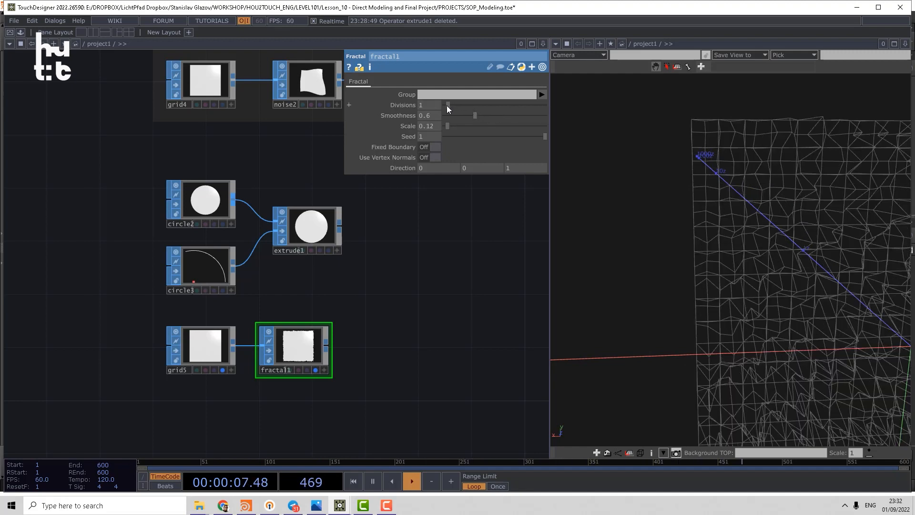
{"action": "left_click_drag", "start_coordinate": [448, 105], "coordinate": [473, 105]}
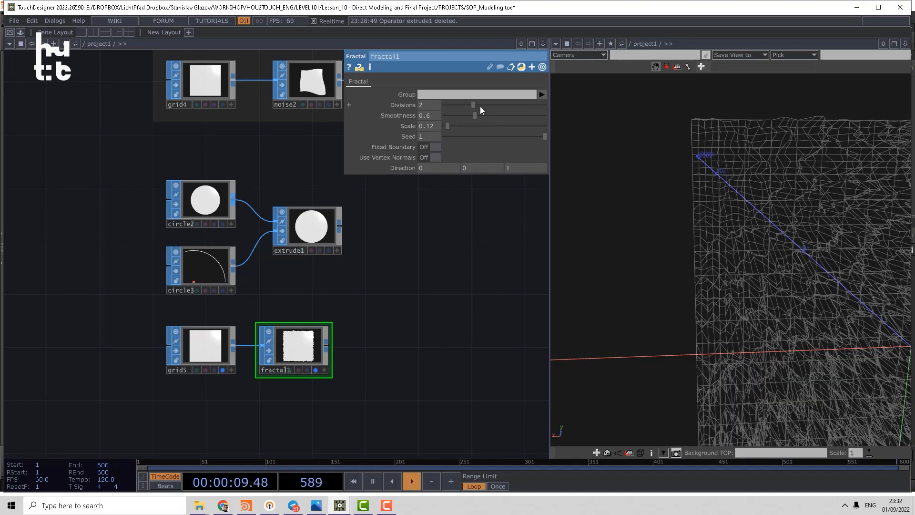
{"action": "left_click_drag", "start_coordinate": [446, 125], "coordinate": [455, 126]}
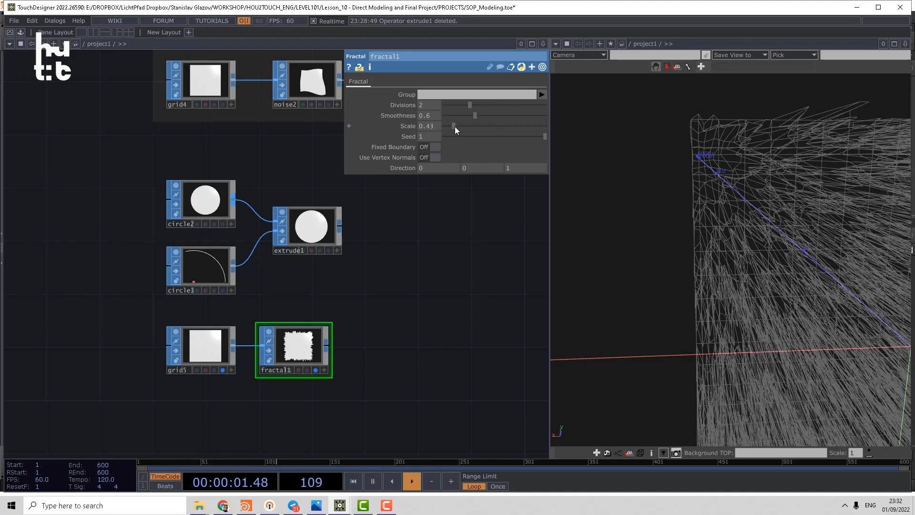
{"action": "left_click_drag", "start_coordinate": [473, 115], "coordinate": [483, 115]}
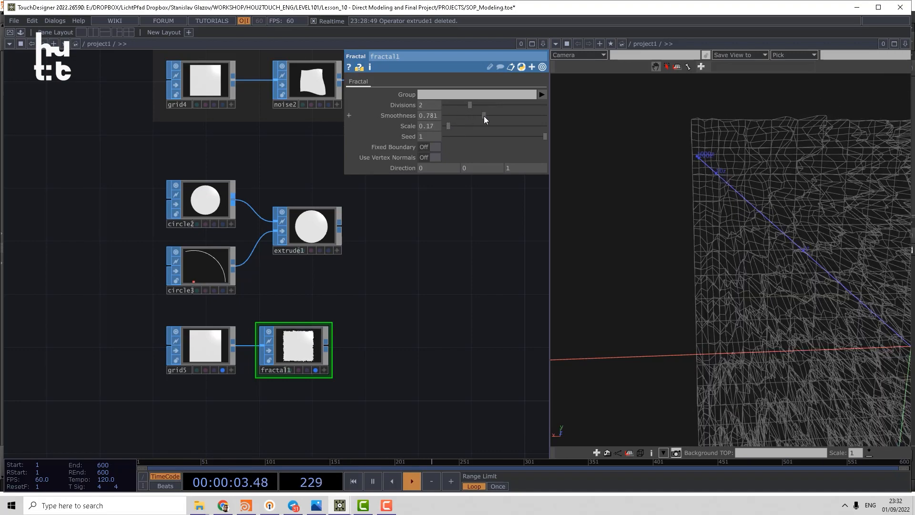
{"action": "left_click", "coordinate": [429, 147]}
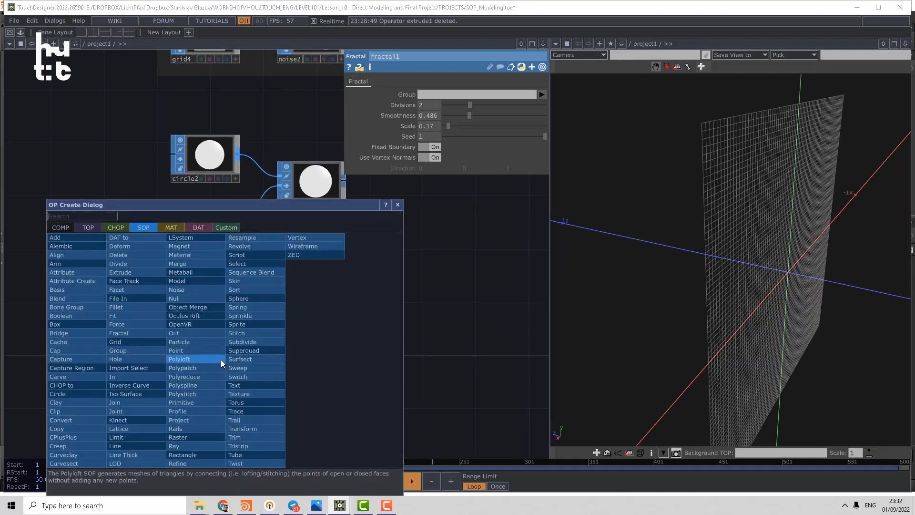
Chain a Sphere SOP into a Noise SOP displacing along point normals, then a Fractal SOP.
{"action": "type", "text": "s"}
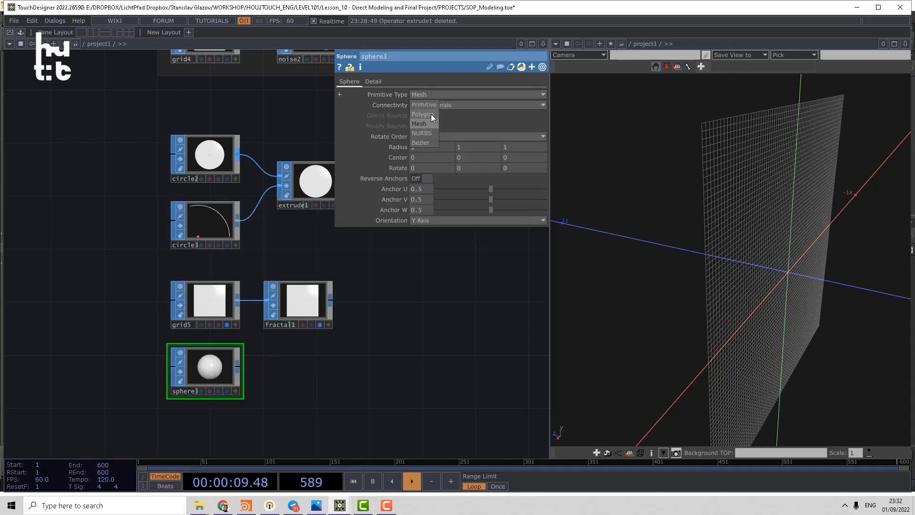
{"action": "left_click", "coordinate": [373, 81]}
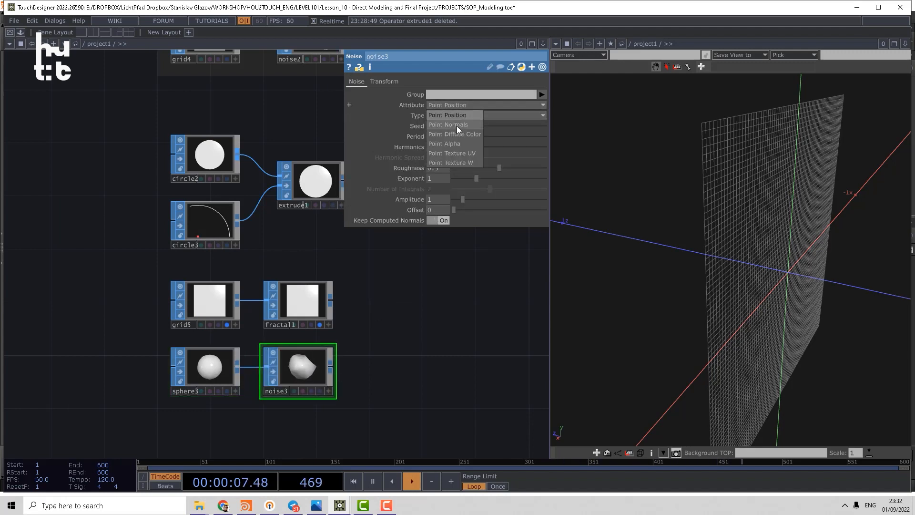
{"action": "left_click", "coordinate": [448, 124]}
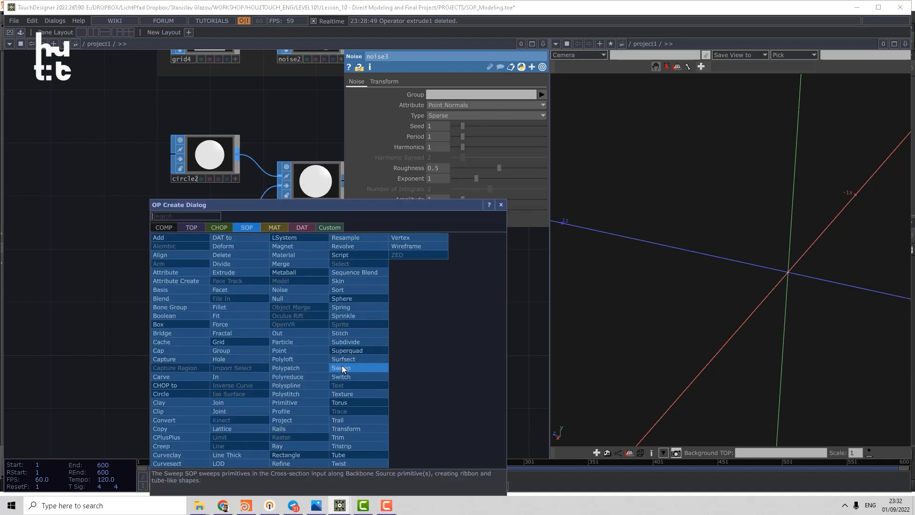
{"action": "type", "text": "f"}
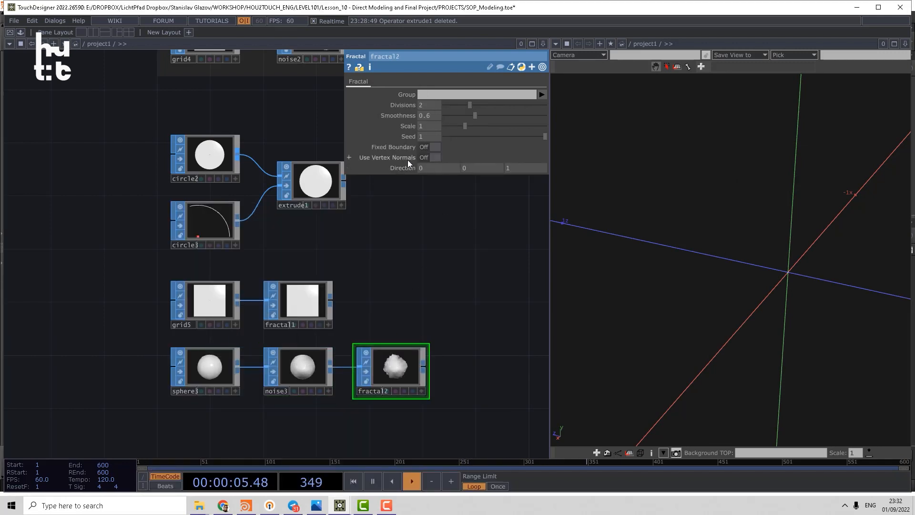
Set fractal2 to use vertex normals, scale 0.29 and 4 divisions for a crumpled ball.
{"action": "left_click", "coordinate": [433, 157]}
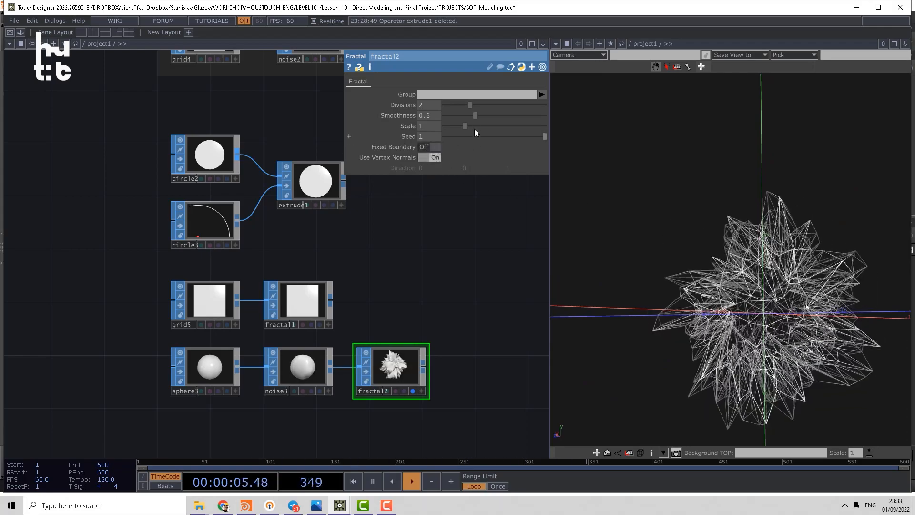
{"action": "left_click_drag", "start_coordinate": [464, 126], "coordinate": [451, 125]}
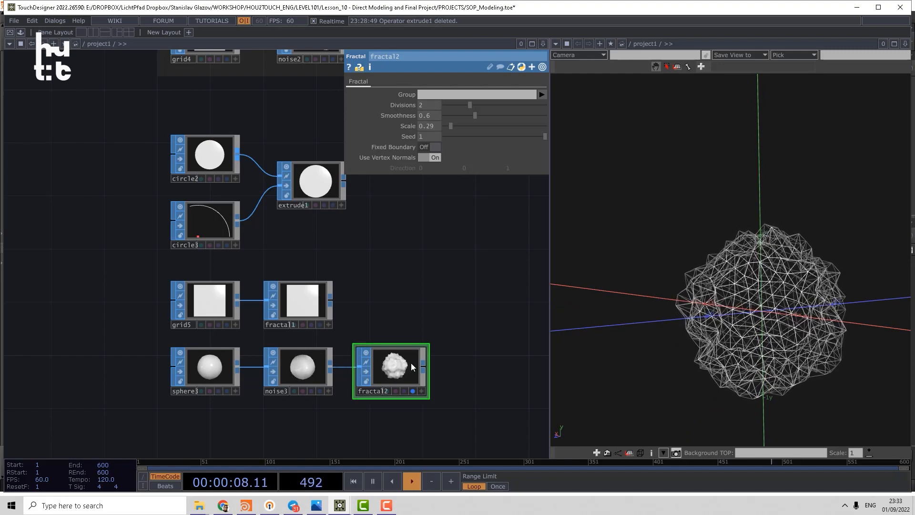
{"action": "left_click_drag", "start_coordinate": [463, 105], "coordinate": [511, 105]}
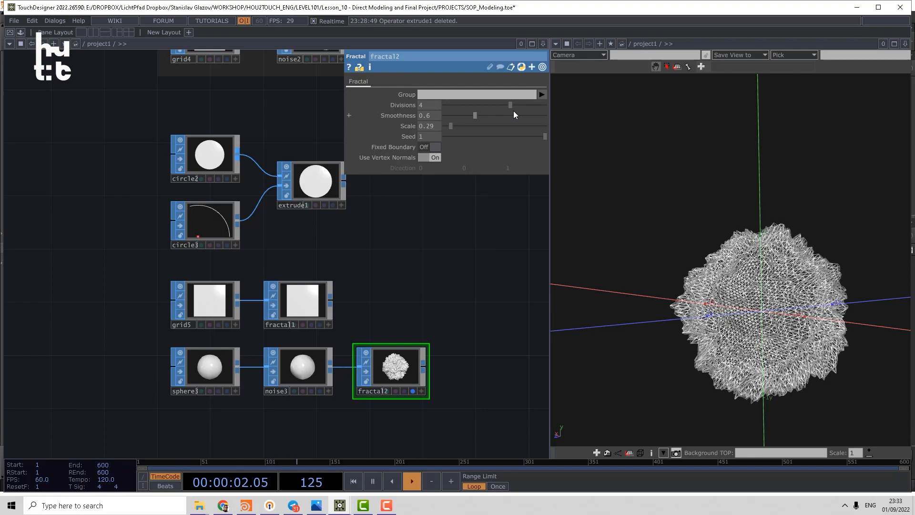